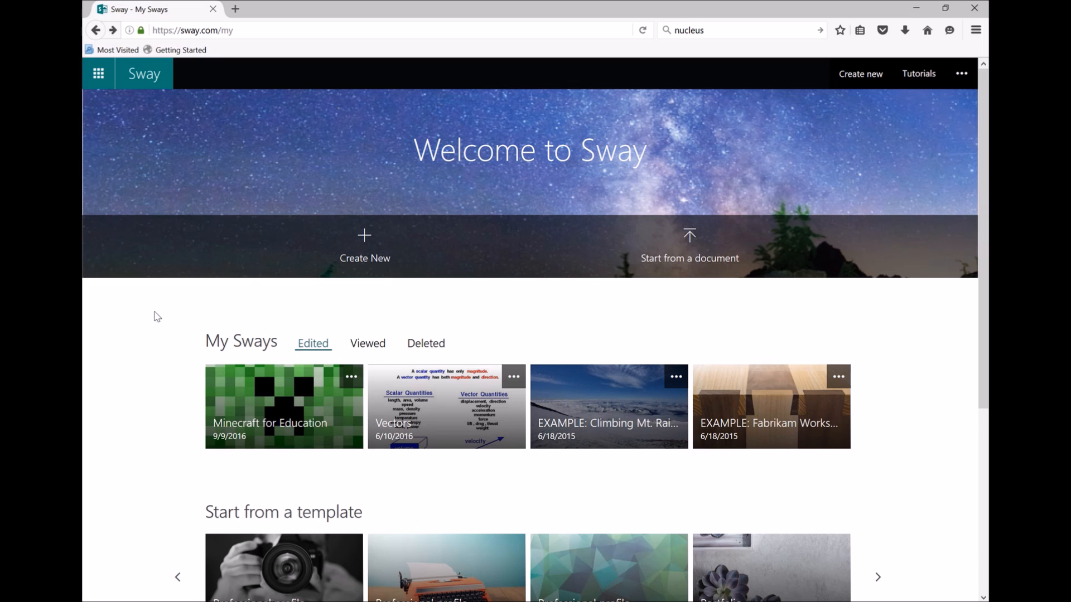
mouse_move(151, 307)
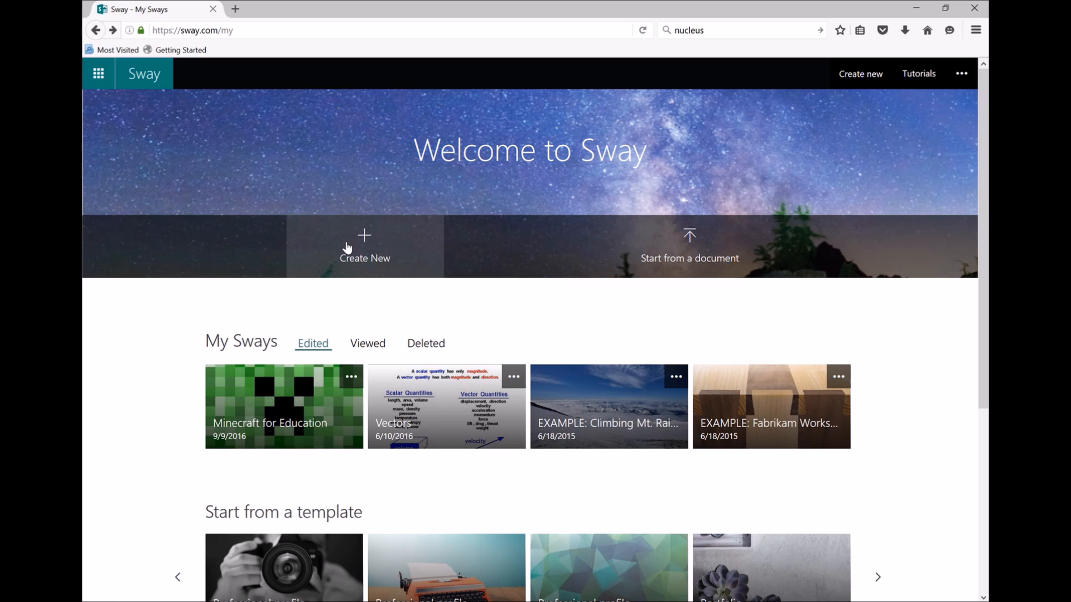
mouse_move(681, 244)
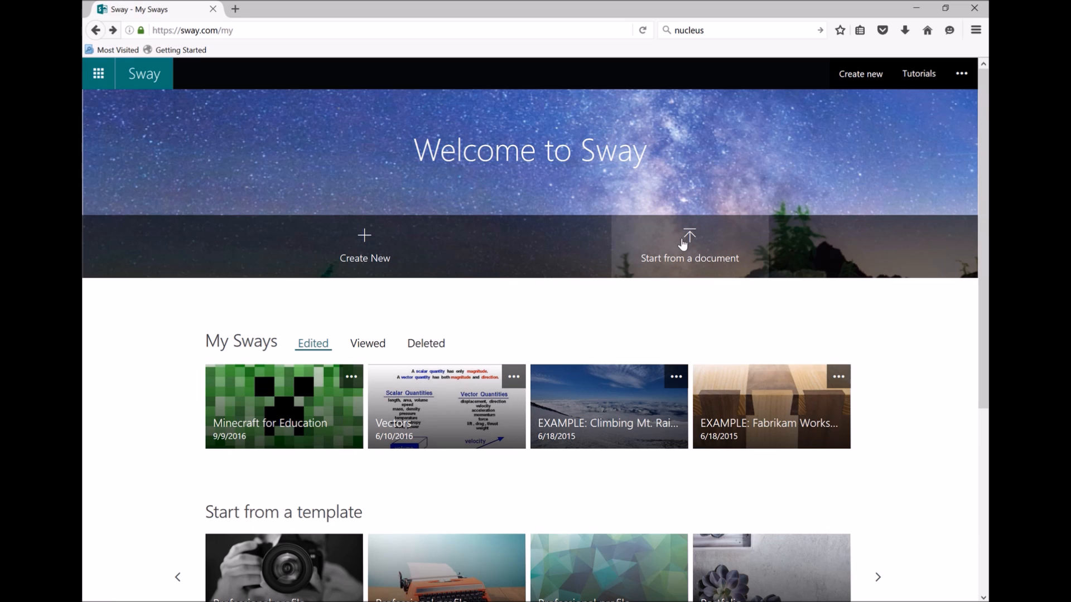
mouse_move(690, 242)
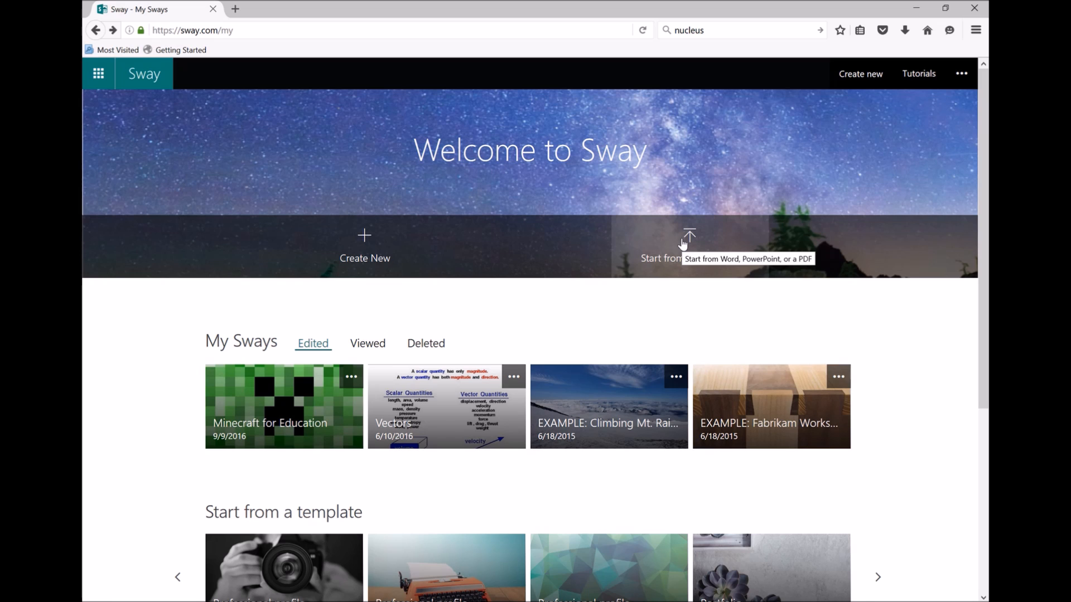
mouse_move(365, 246)
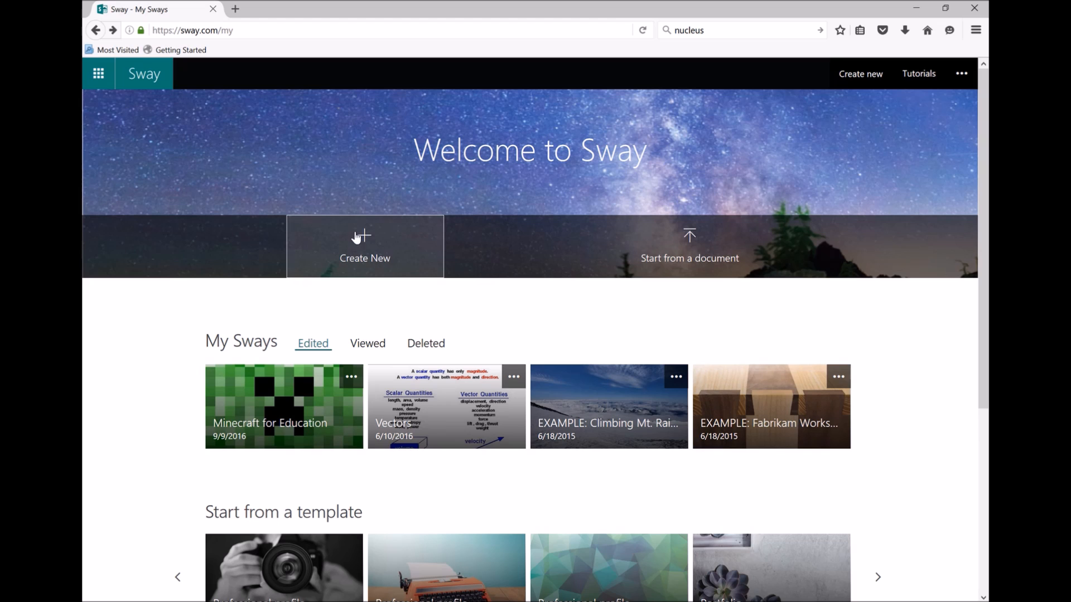
Step: Create a new blank Sway and begin typing the title 'Food'
click(364, 246)
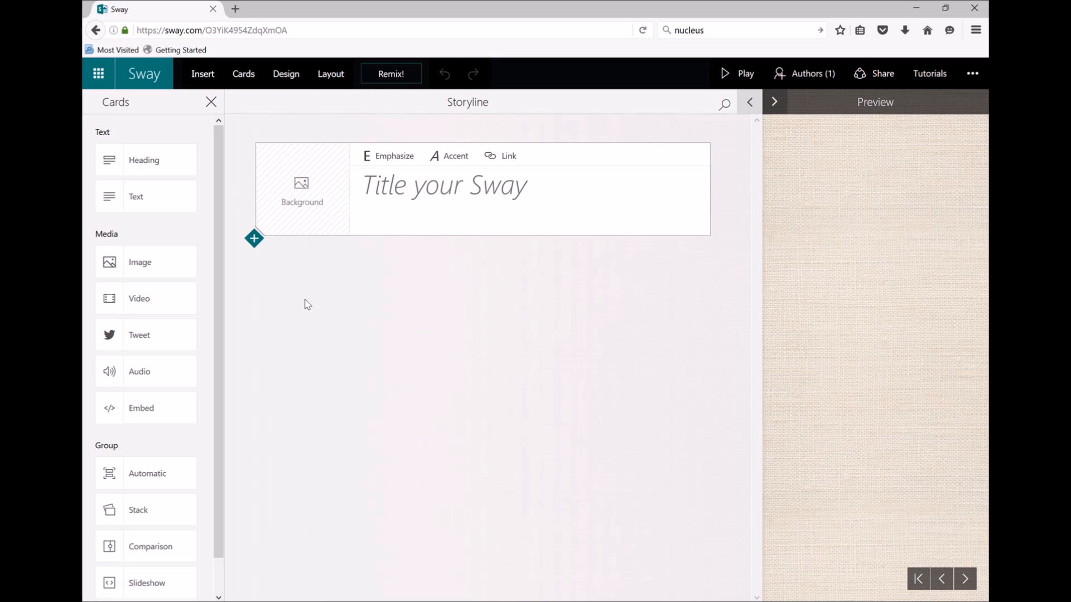
mouse_move(146, 262)
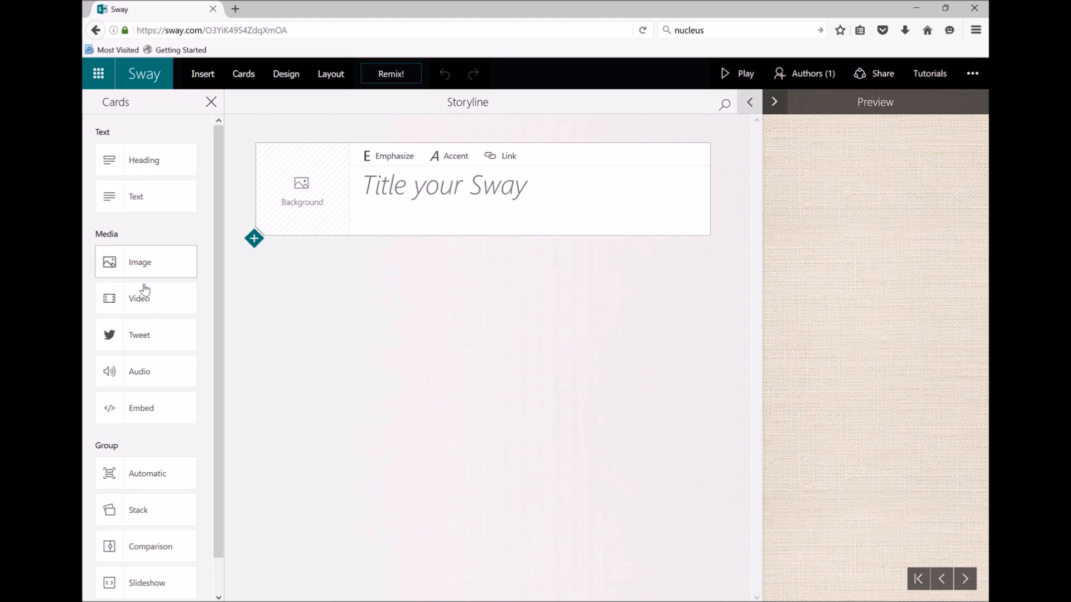
scroll(down, 3)
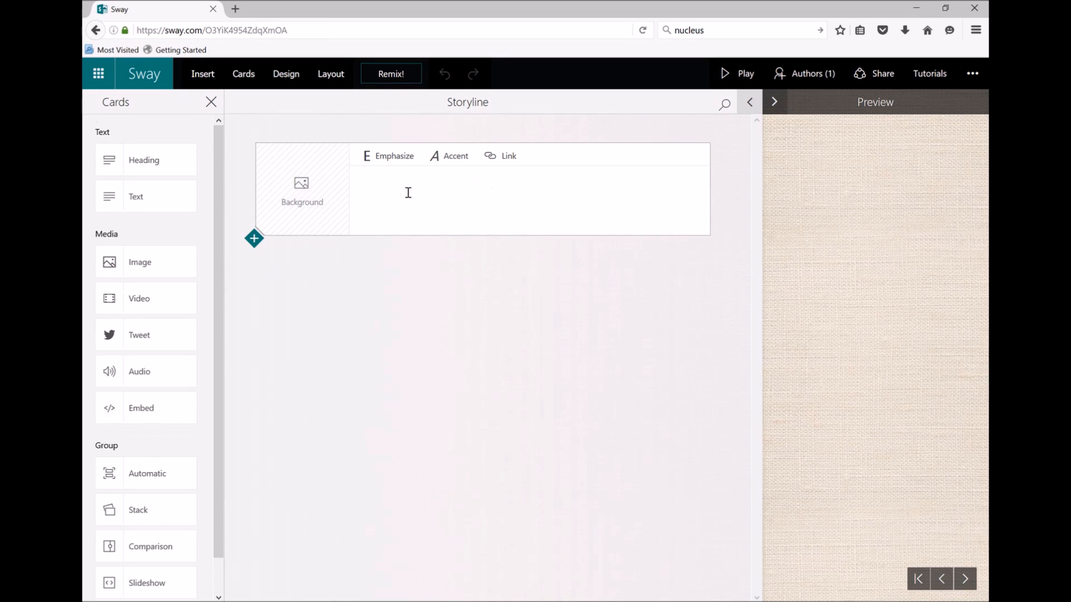
click(408, 192)
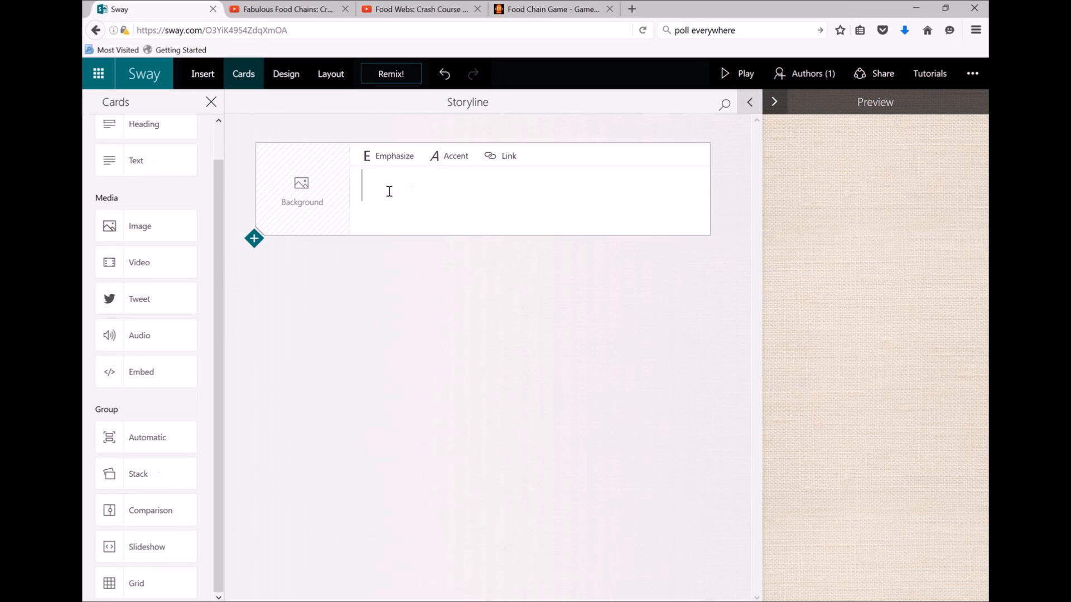
text(Food)
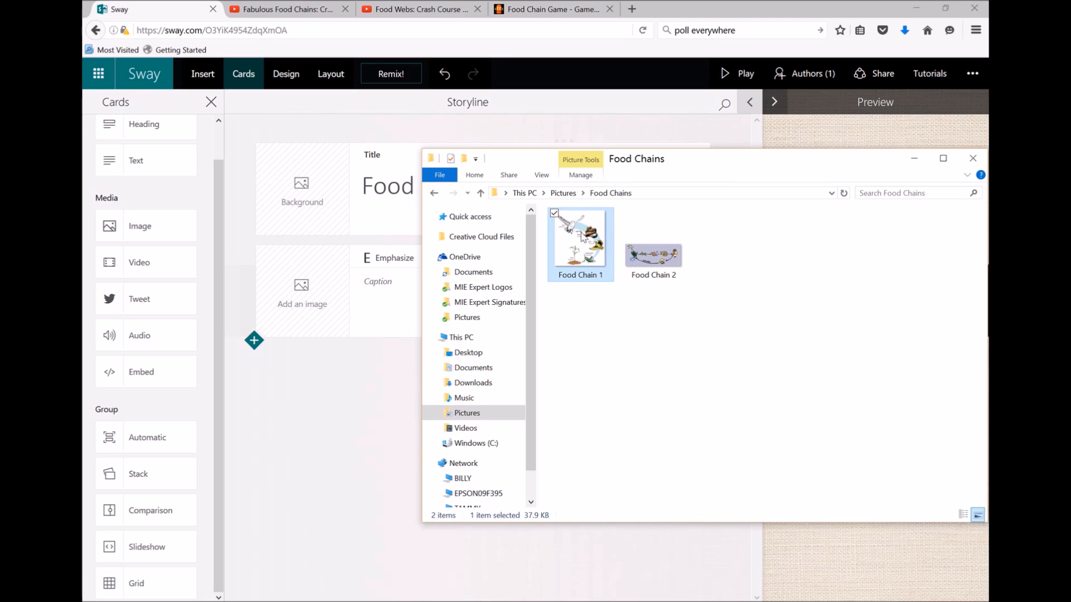
Step: Drag Food Chain 1 from Pictures > Food Chains into the Sway storyline
drag(580, 239, 313, 304)
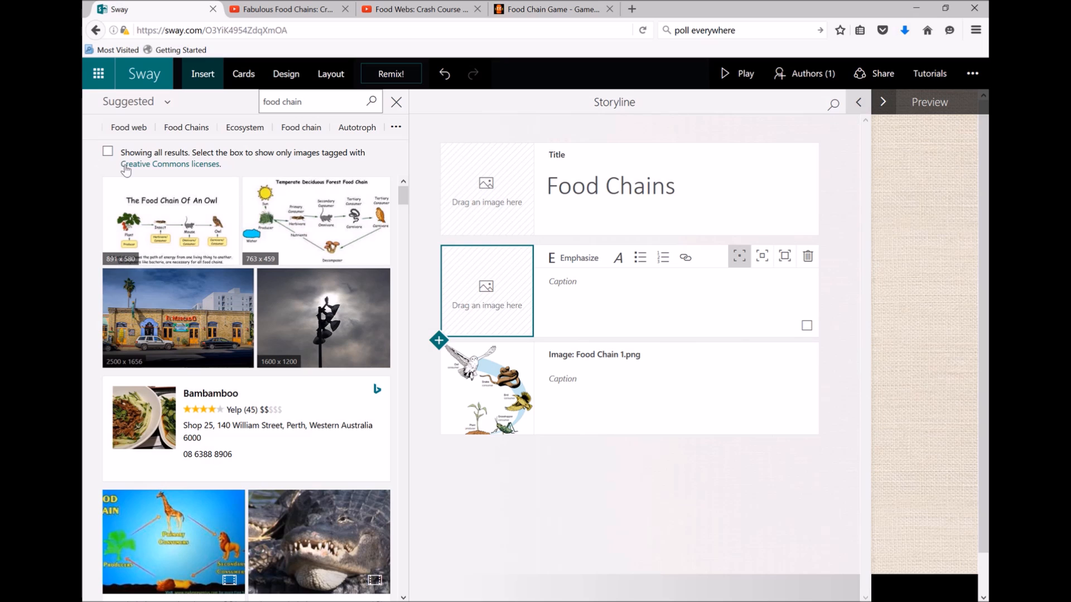
mouse_move(92, 209)
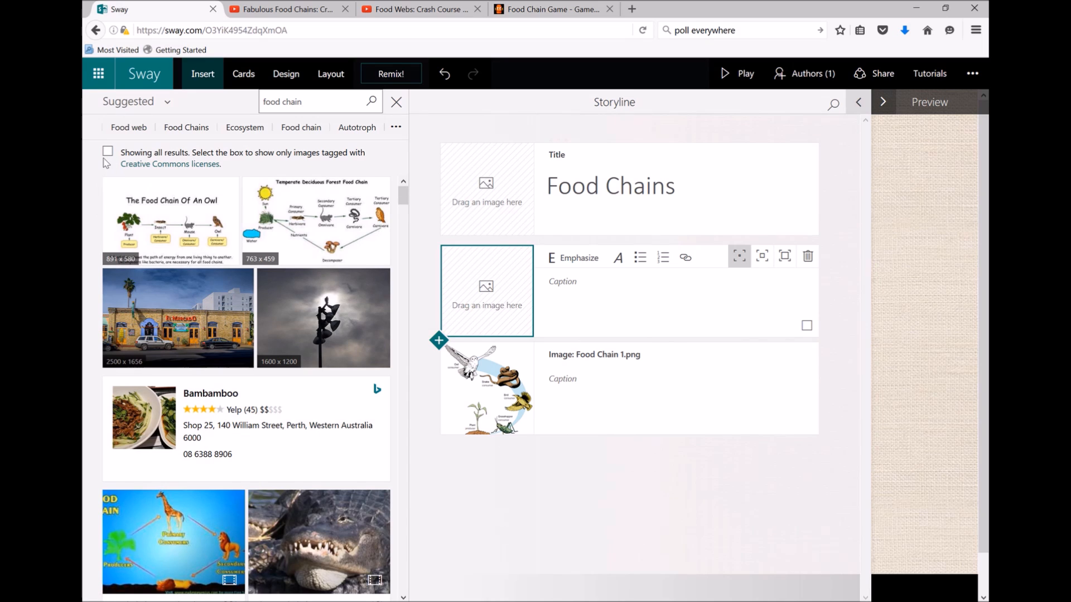
Step: Filter the 'food chain' image results to Creative Commons and add the mercury diagram
click(107, 151)
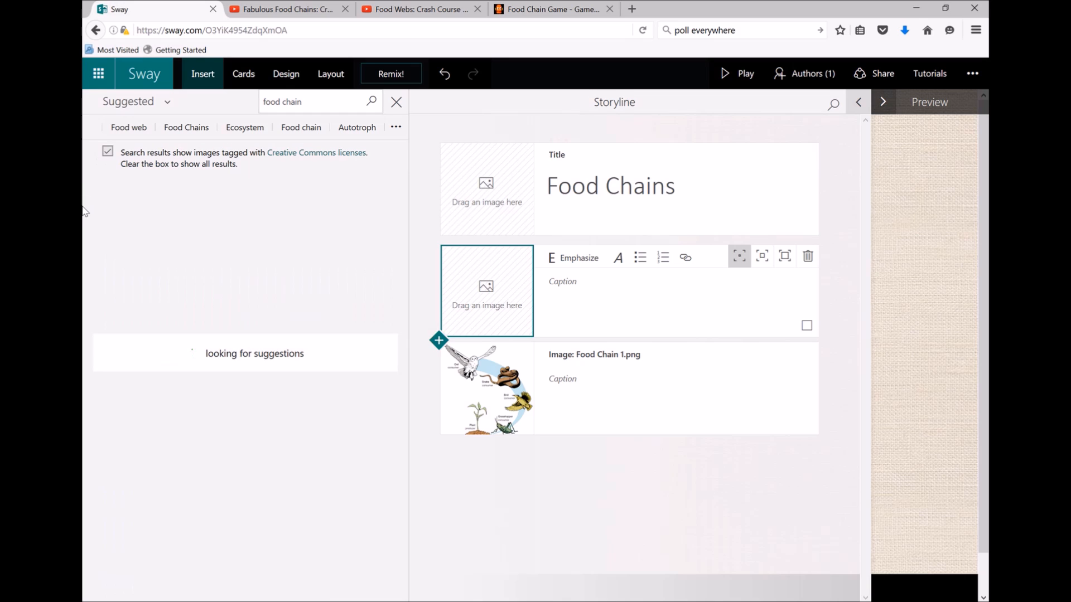
mouse_move(180, 206)
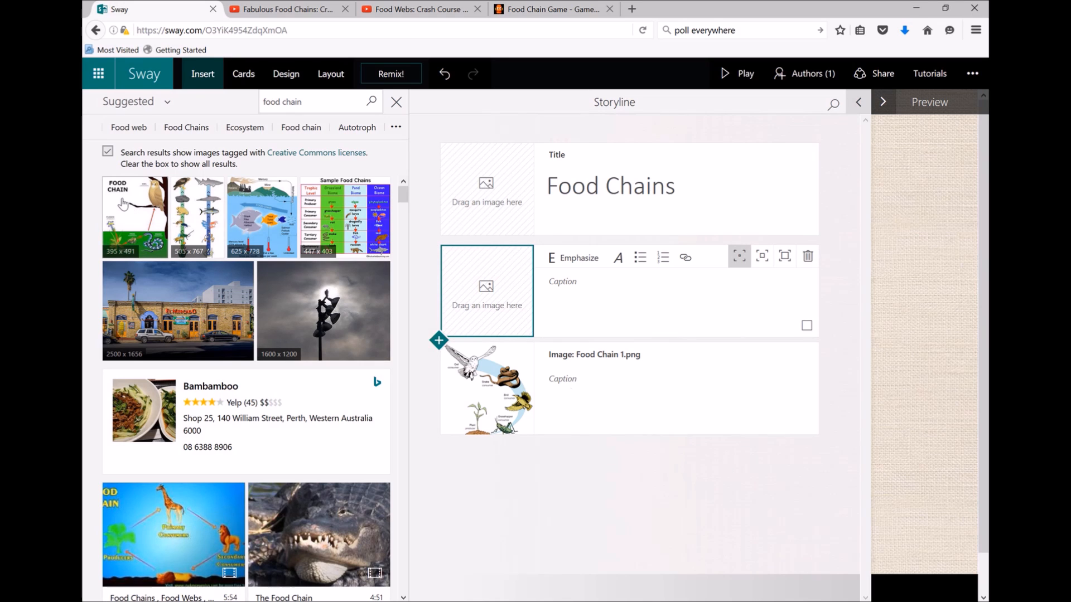
mouse_move(253, 214)
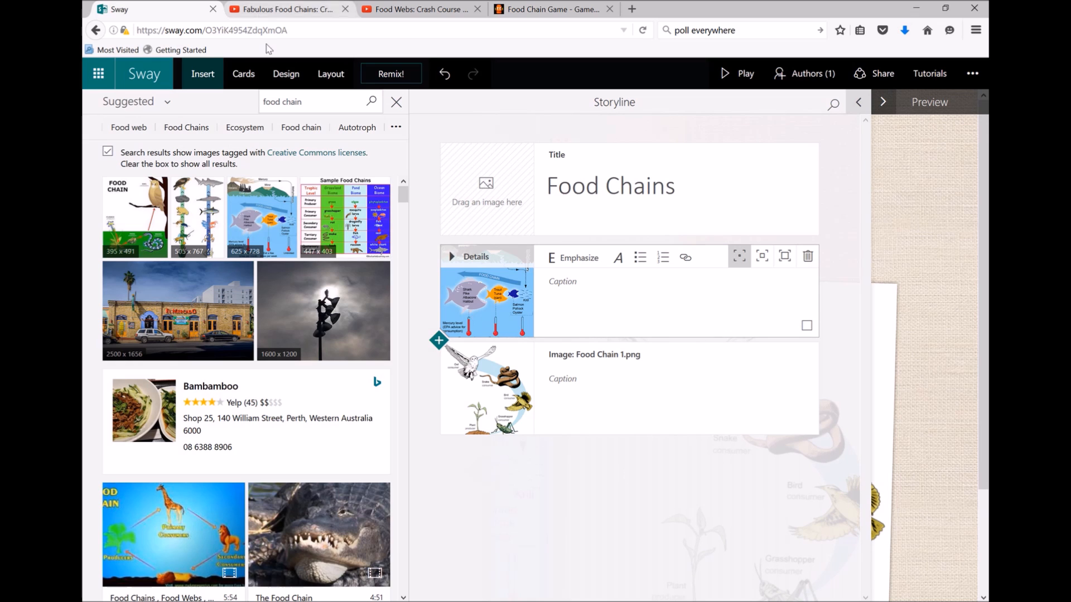
click(244, 74)
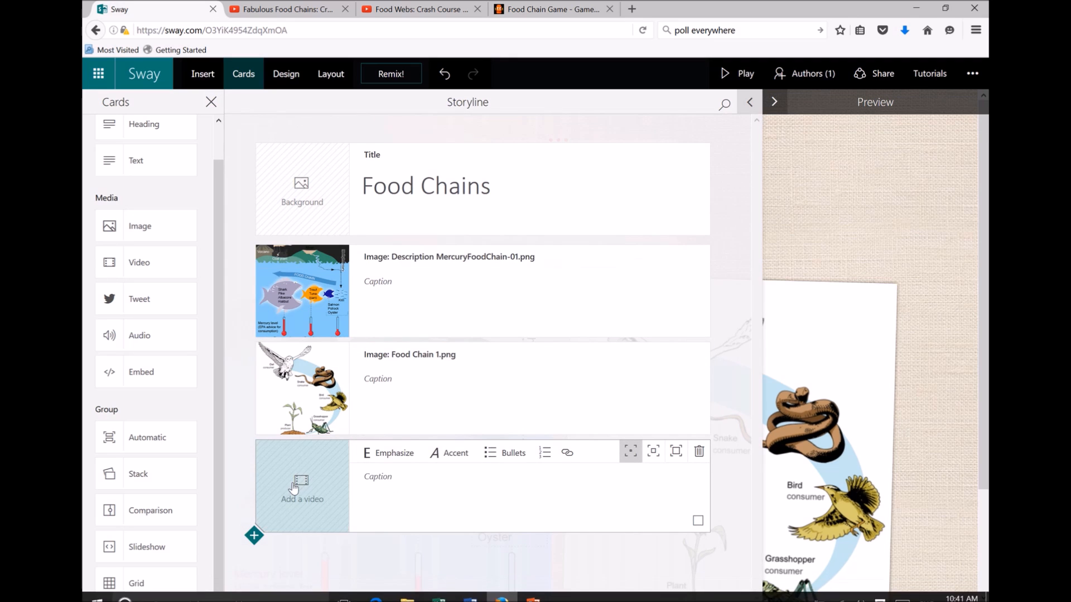
mouse_move(301, 484)
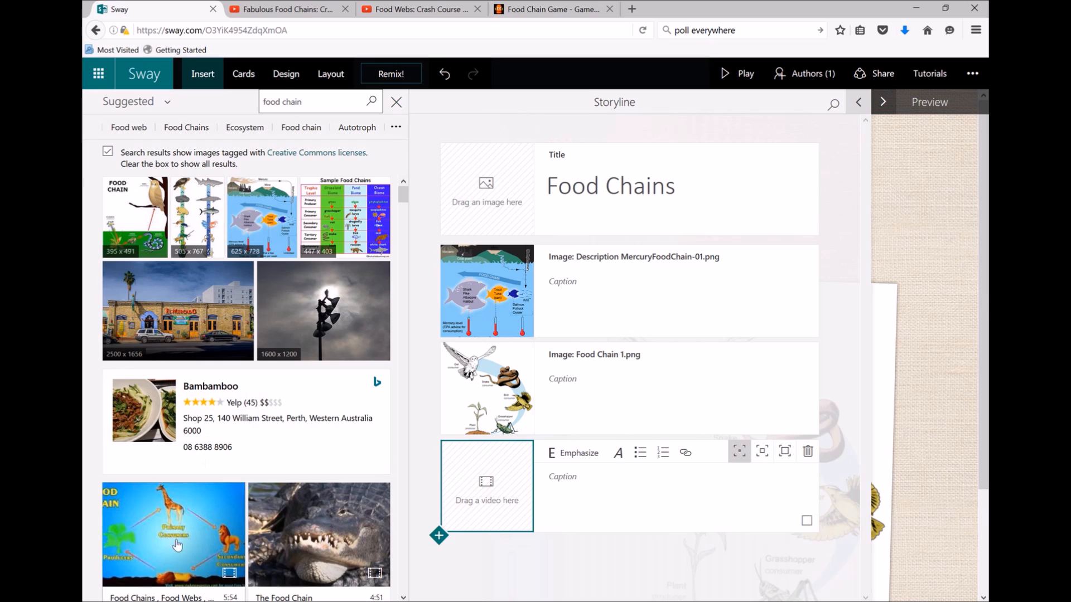
Step: Drag the 'Food Chains, Food Webs' giraffe and lion video into the empty video card
drag(173, 535, 486, 486)
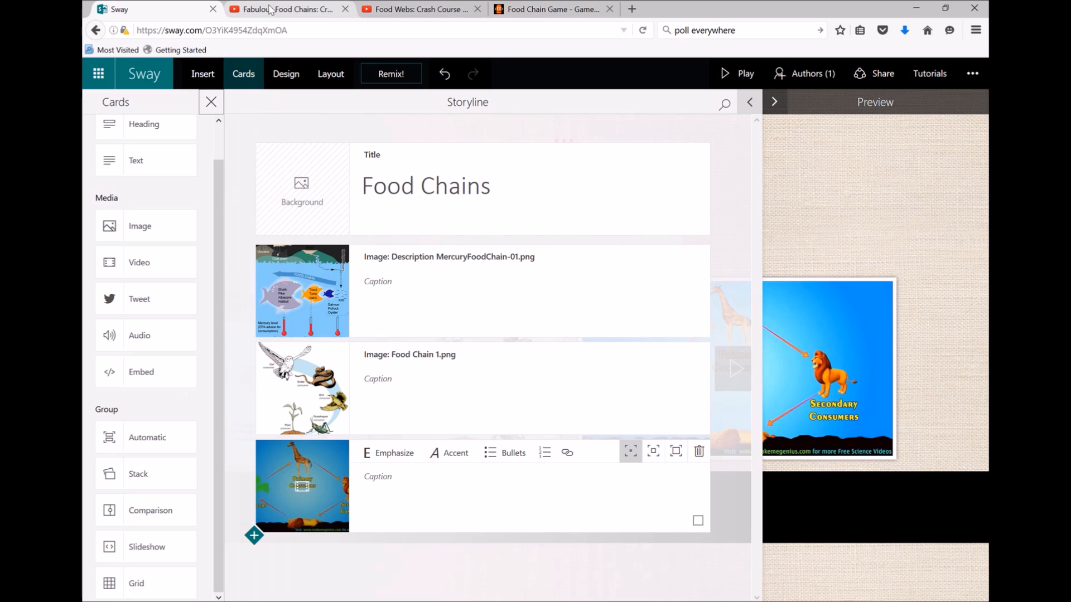
Step: Copy the YouTube embed code for Crash Course Kids' Fabulous Food Chains, then return to Sway
click(284, 9)
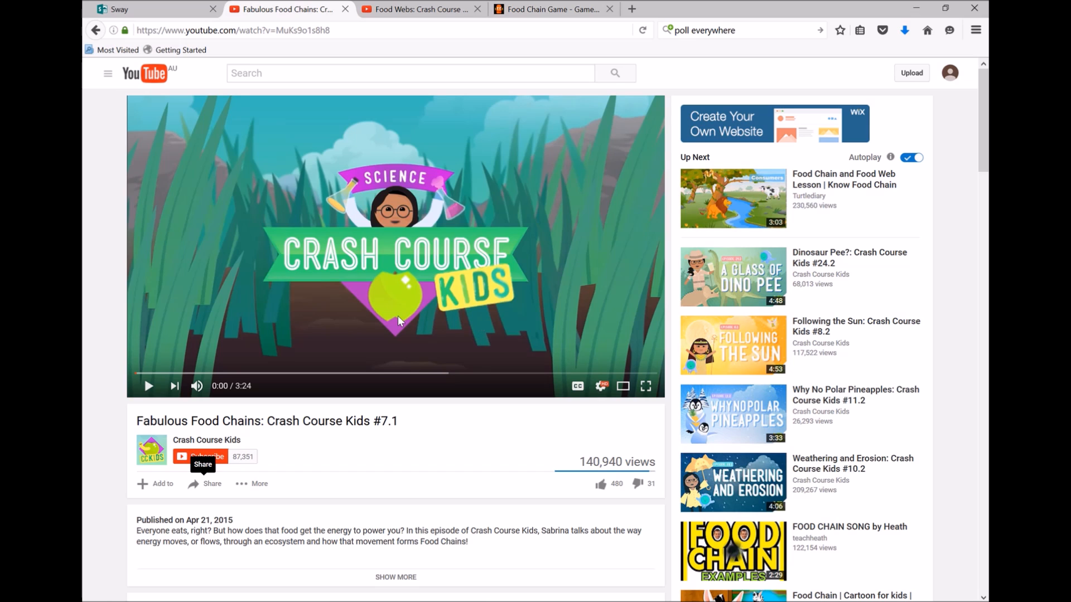
mouse_move(362, 304)
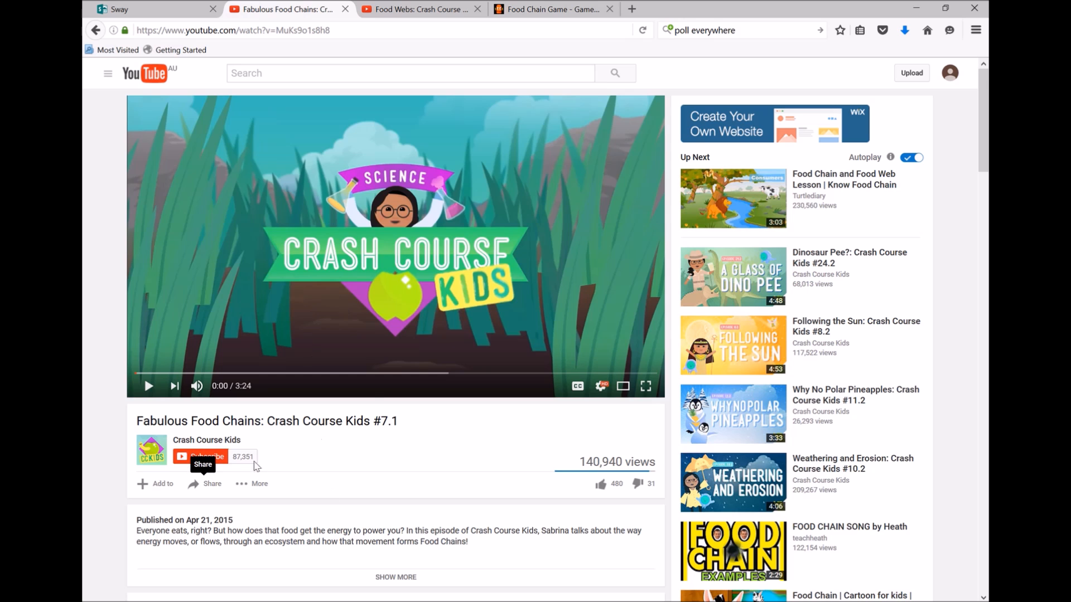
mouse_move(212, 489)
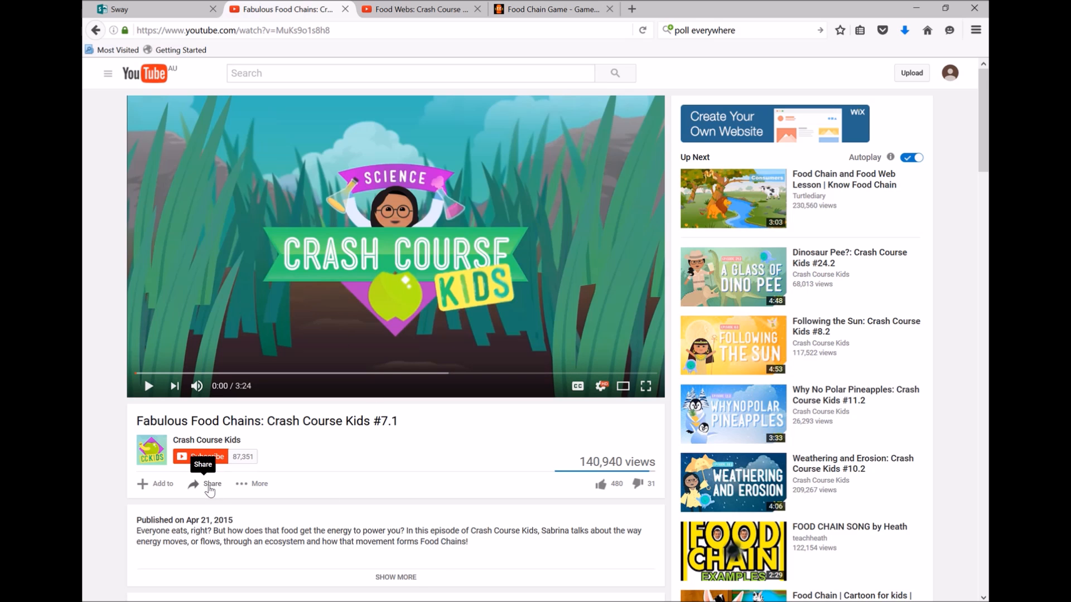
click(212, 483)
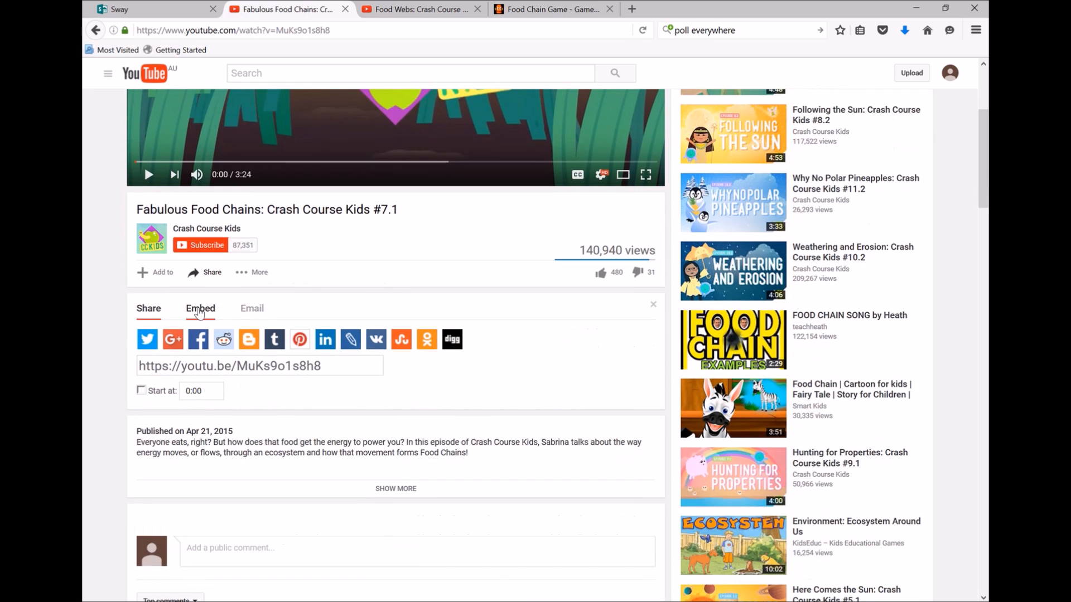
click(200, 308)
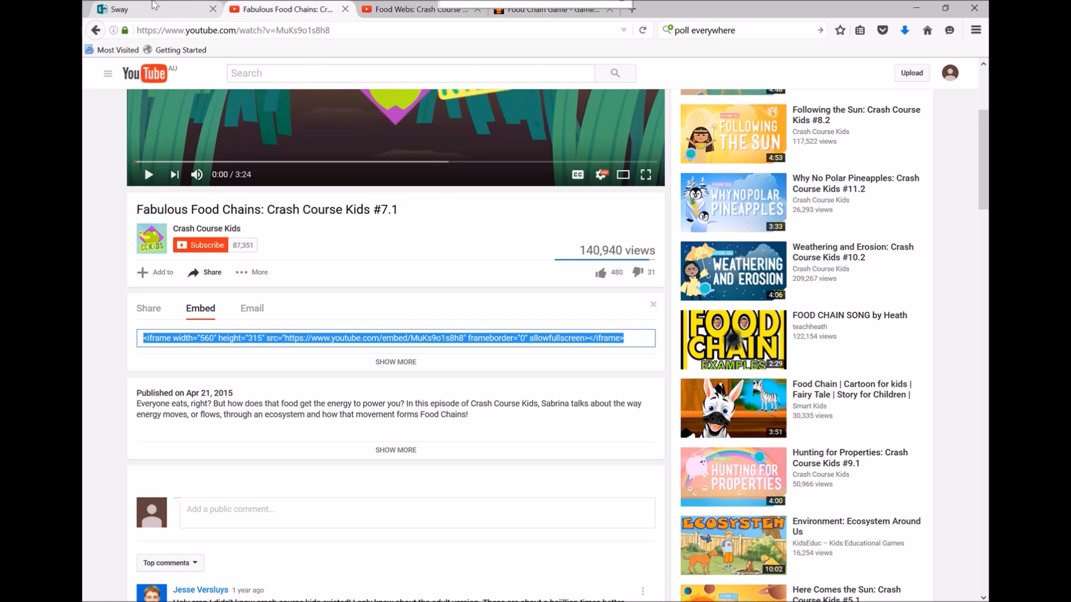
click(120, 9)
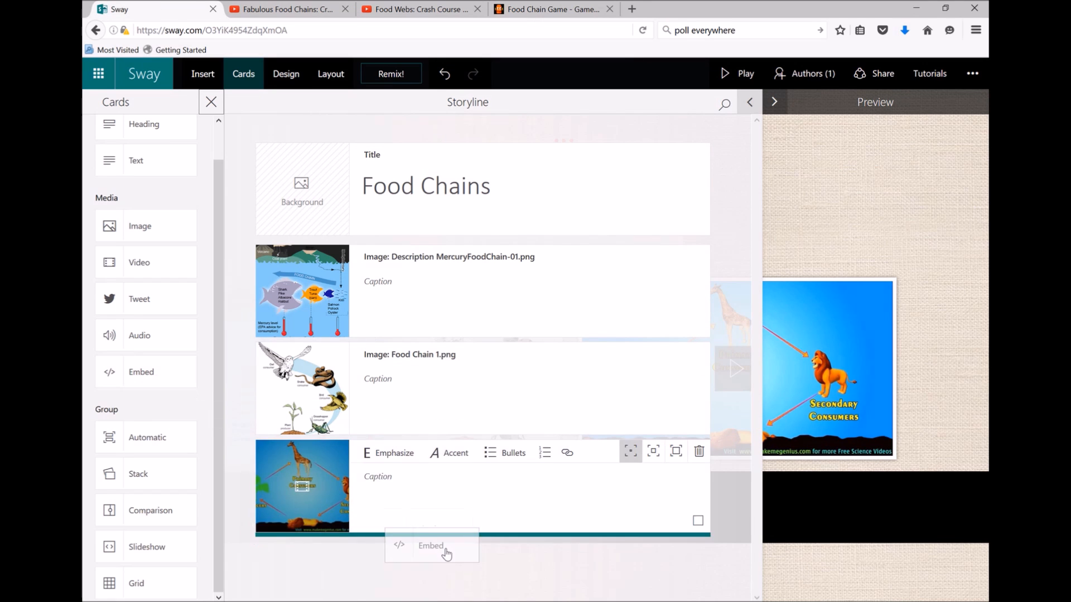
Step: Add an Embed card at the storyline's end and paste the Fabulous Food Chains iframe code
click(431, 544)
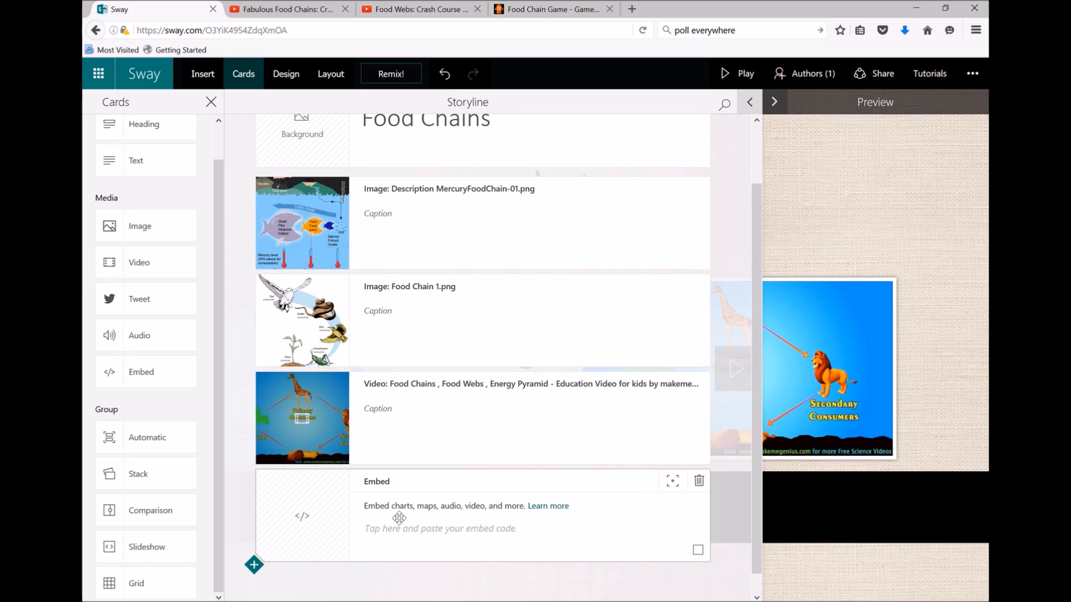
text(<iframe width="560" height="315" src="https://www.youtube.com/embed/MuKs9o1s8h8" frameborder="0" allowfullscreen></iframe>)
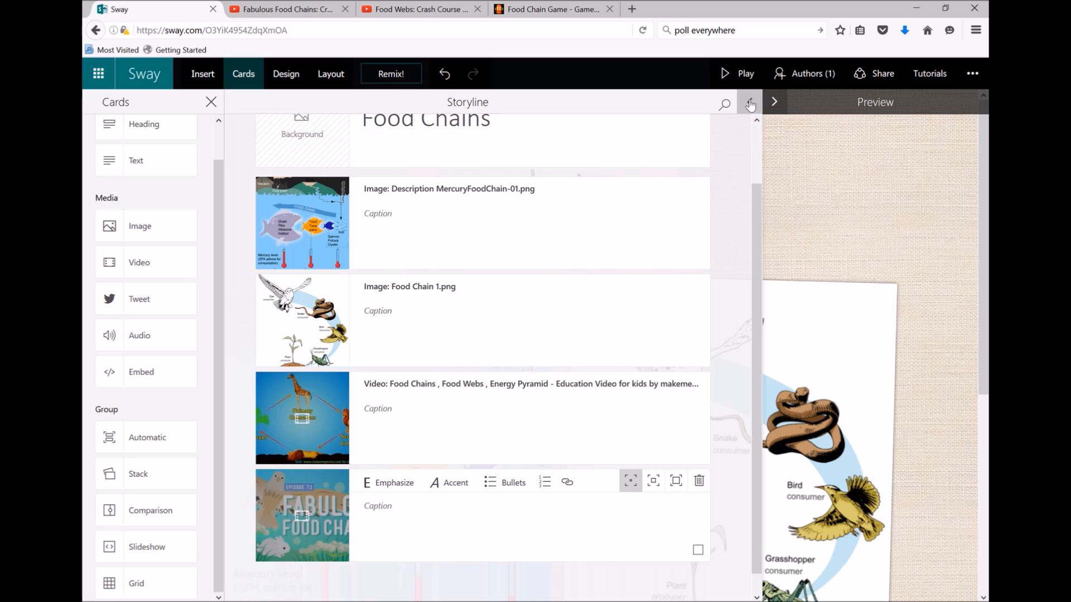
click(775, 103)
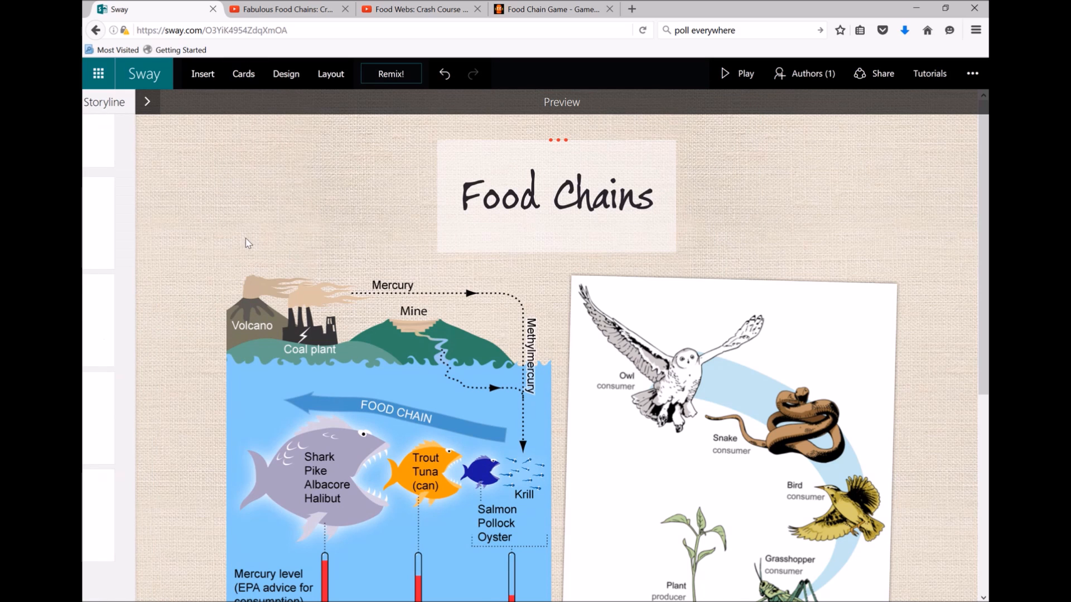
scroll(down, 3)
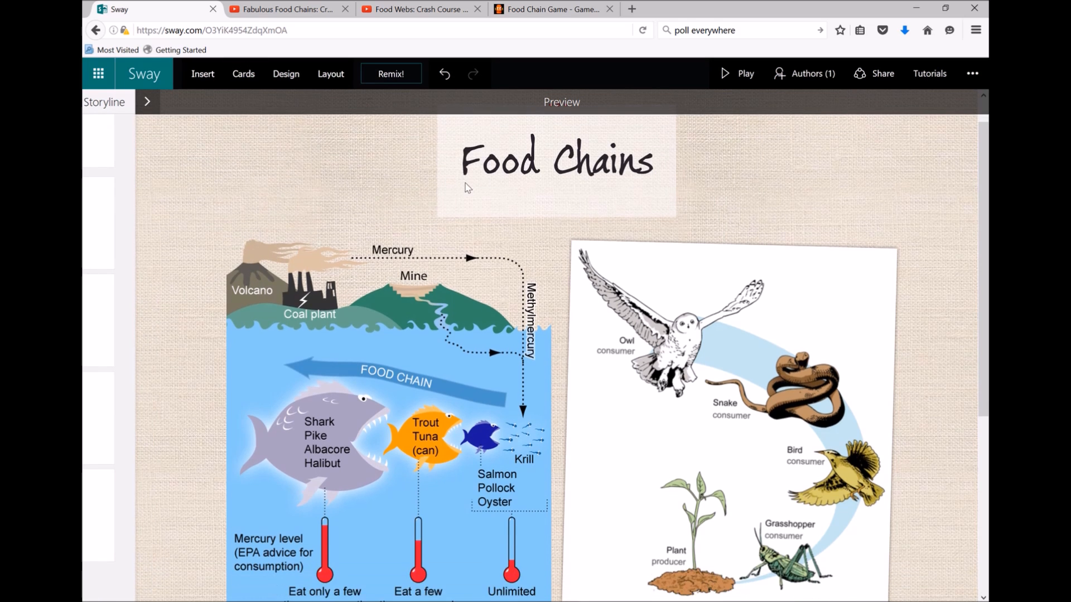
scroll(down, 3)
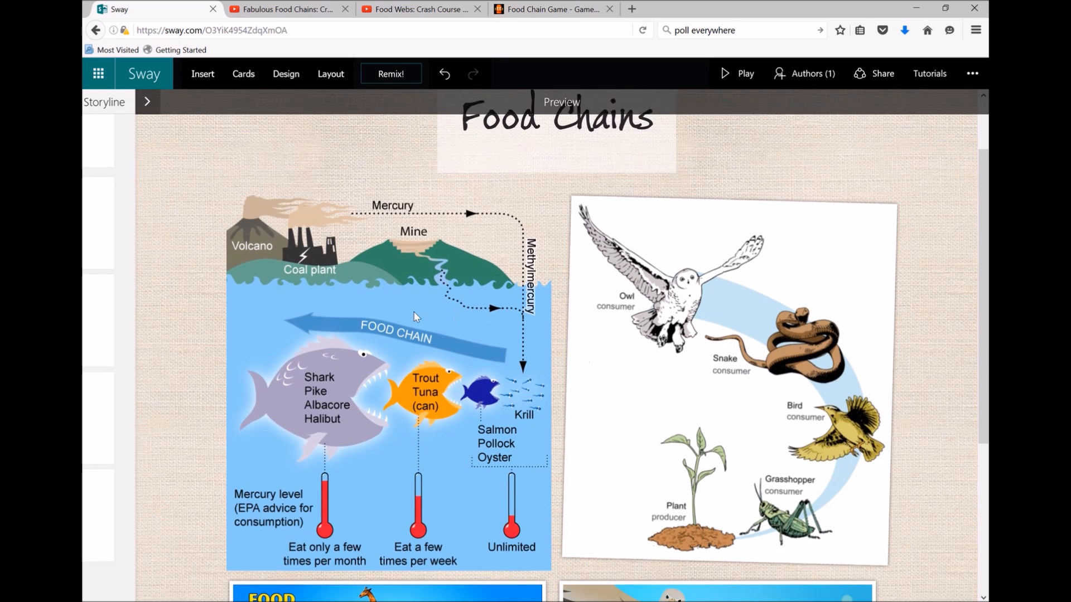
scroll(down, 3)
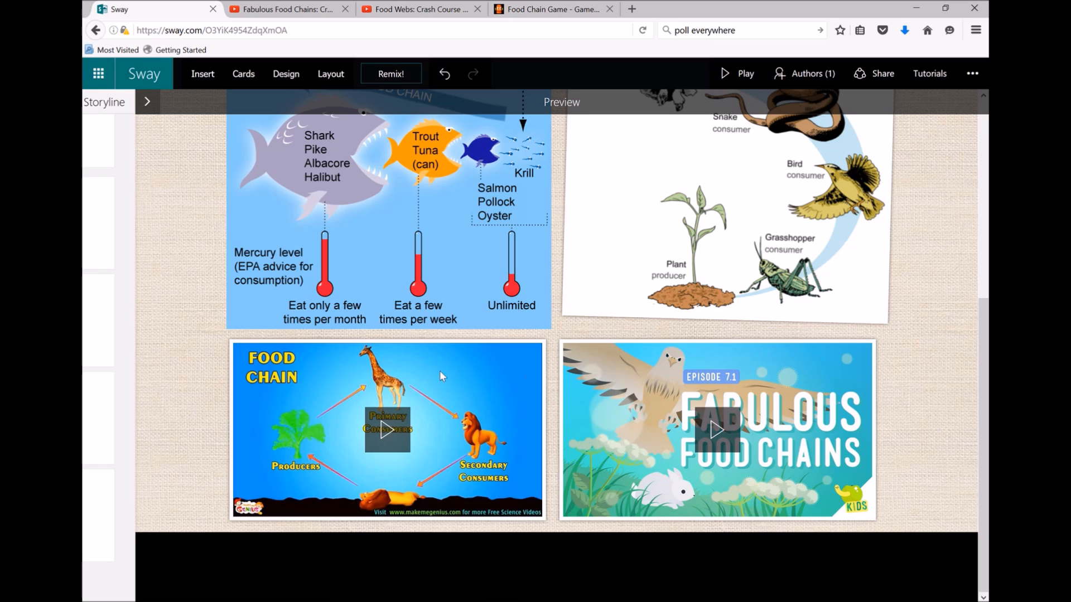
mouse_move(430, 447)
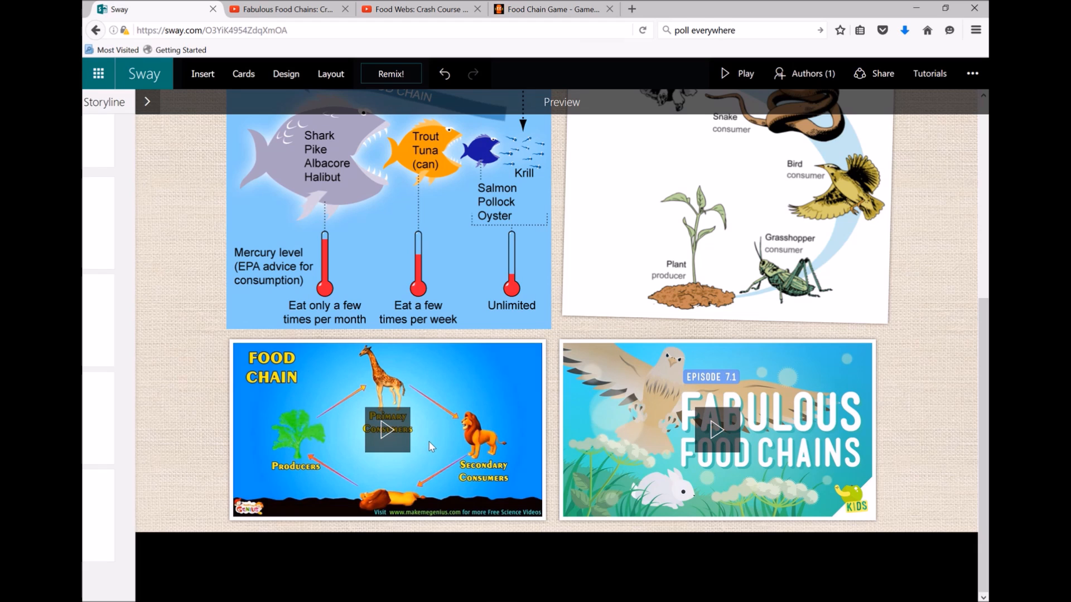
mouse_move(417, 368)
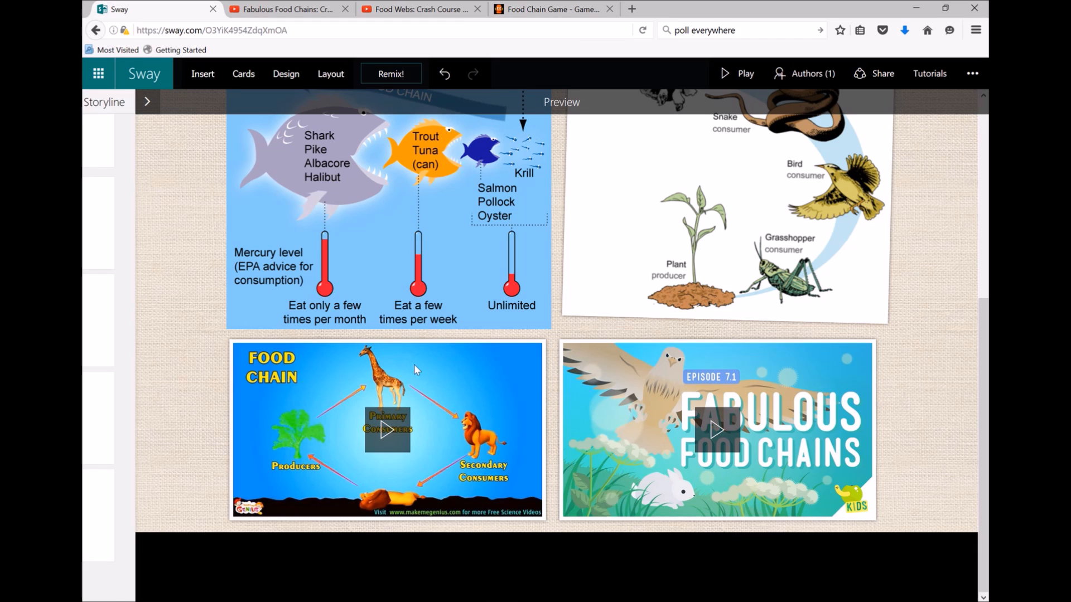
mouse_move(499, 424)
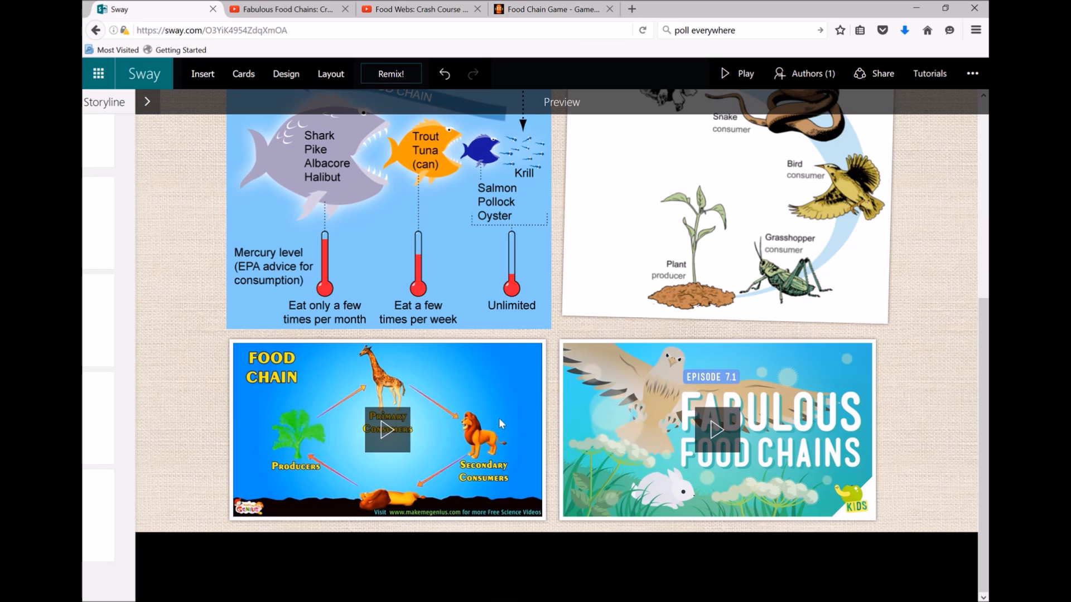
mouse_move(662, 395)
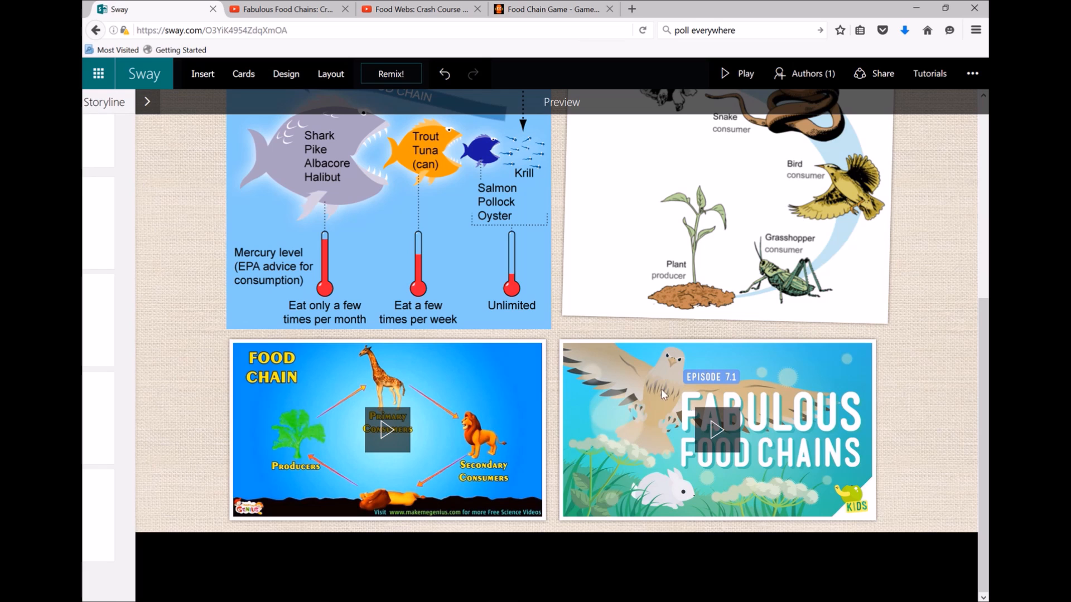
mouse_move(488, 420)
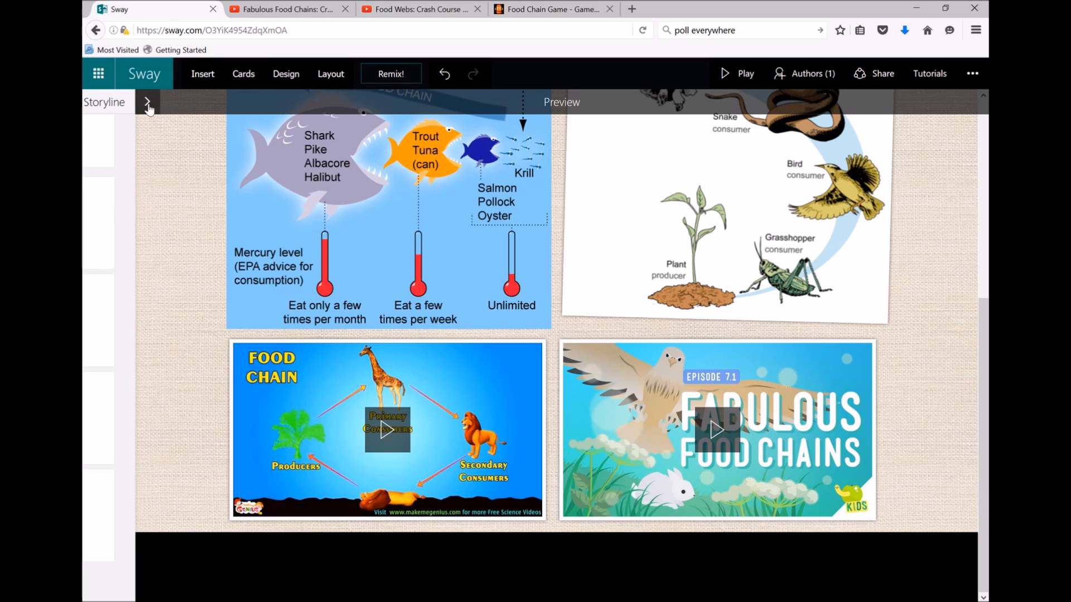
click(244, 73)
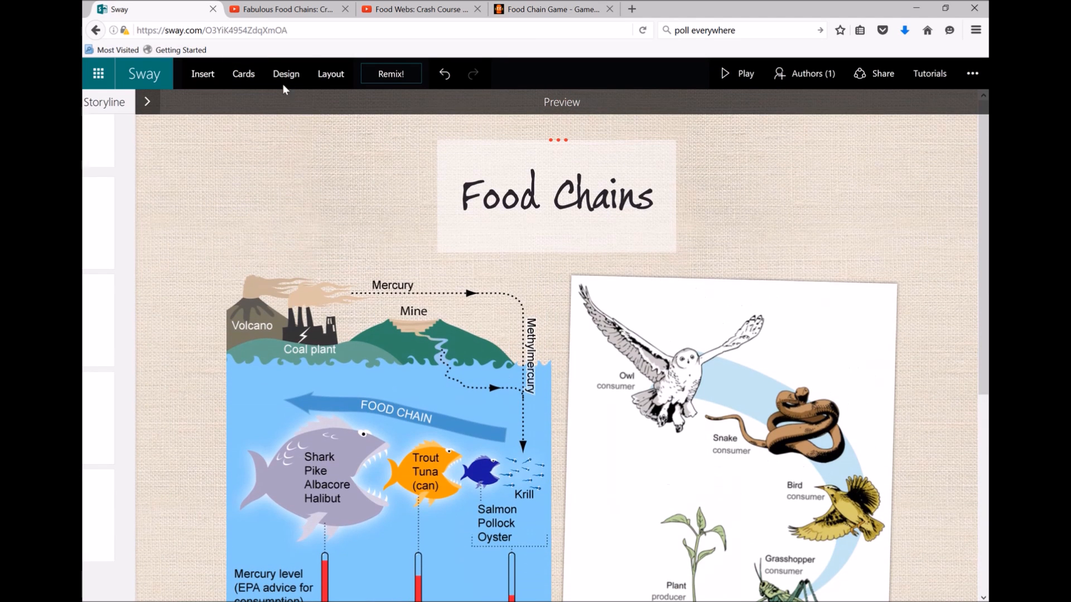
Step: Apply the teal design style with its bold white title to the Food Chains Sway
click(286, 74)
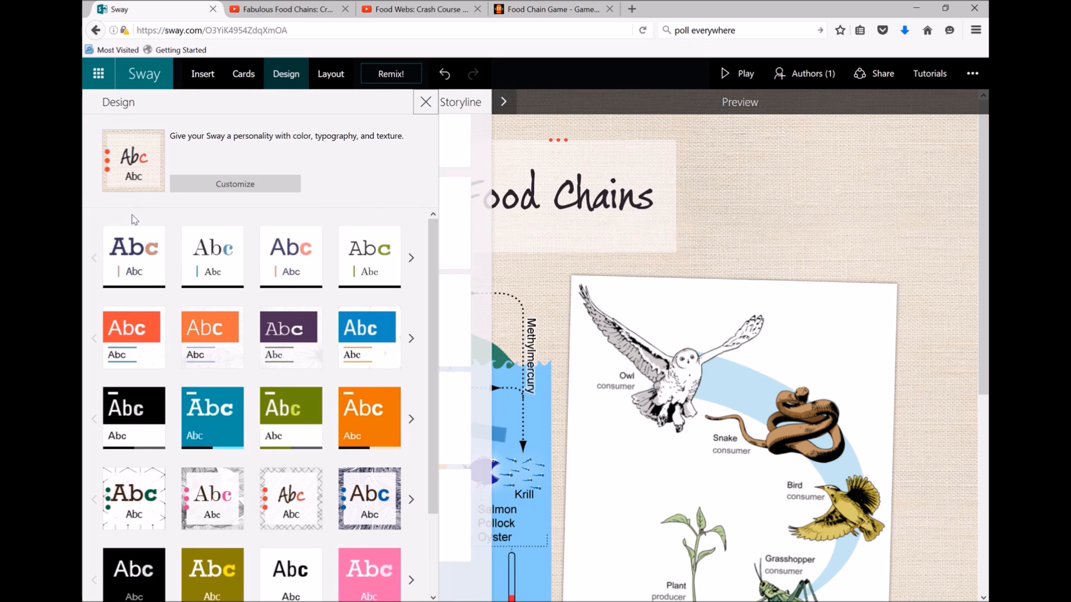
scroll(down, 3)
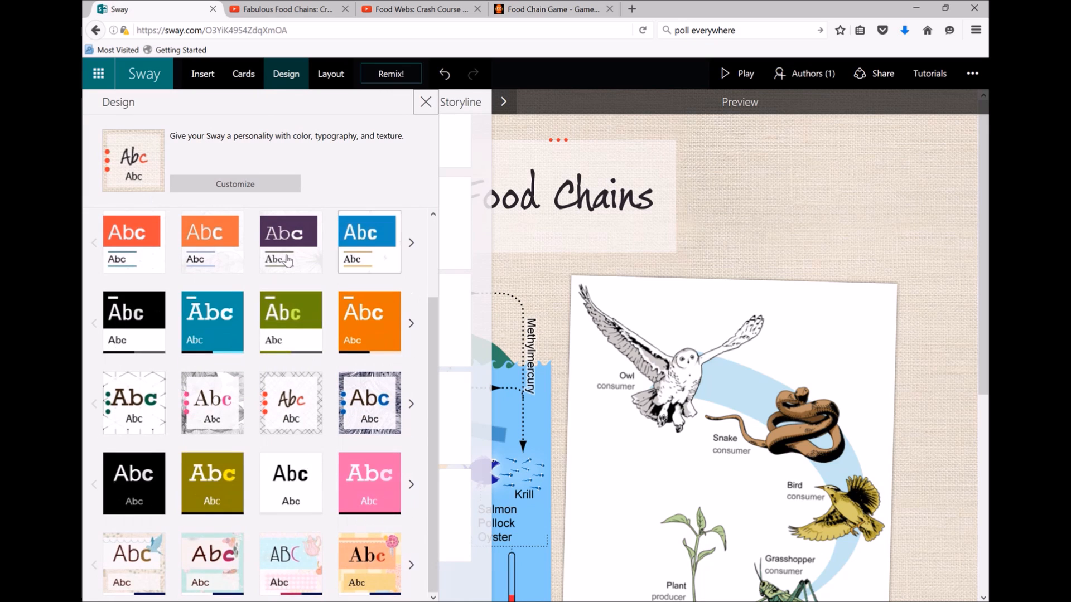
click(212, 322)
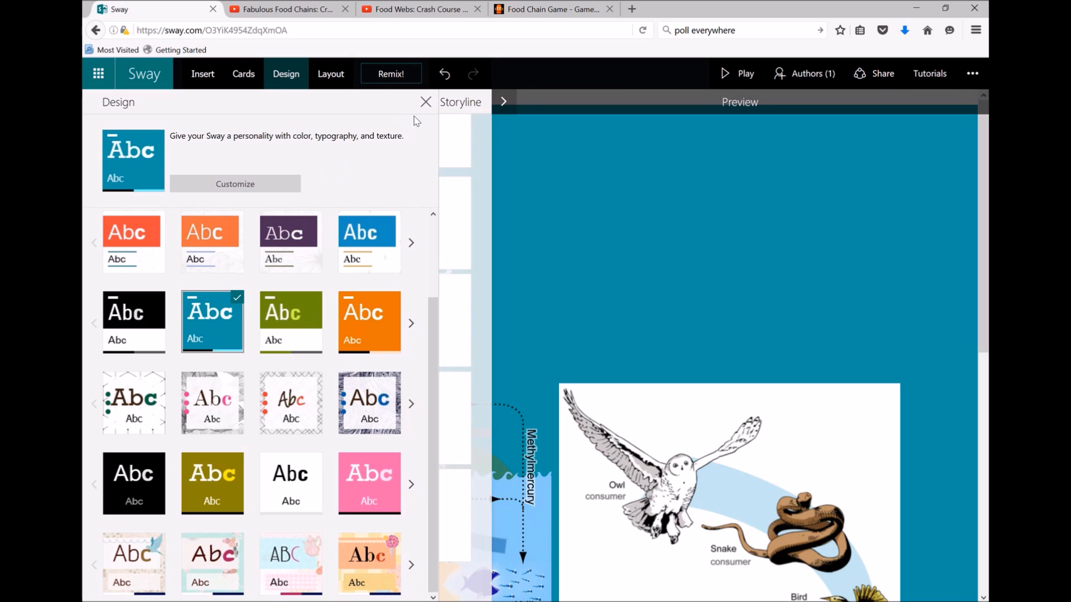
click(426, 102)
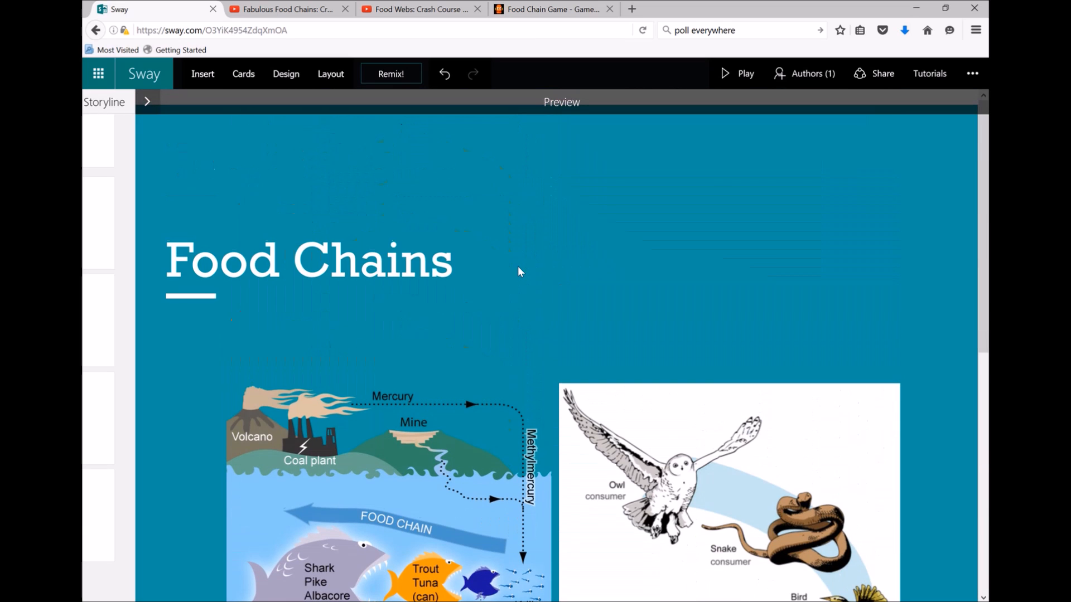
click(330, 73)
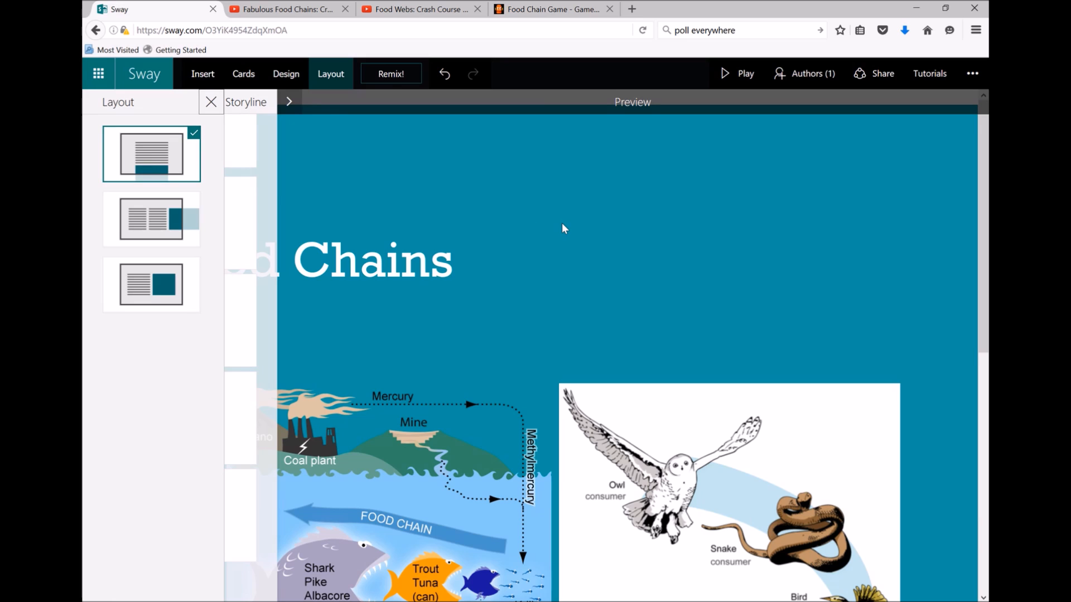
mouse_move(174, 220)
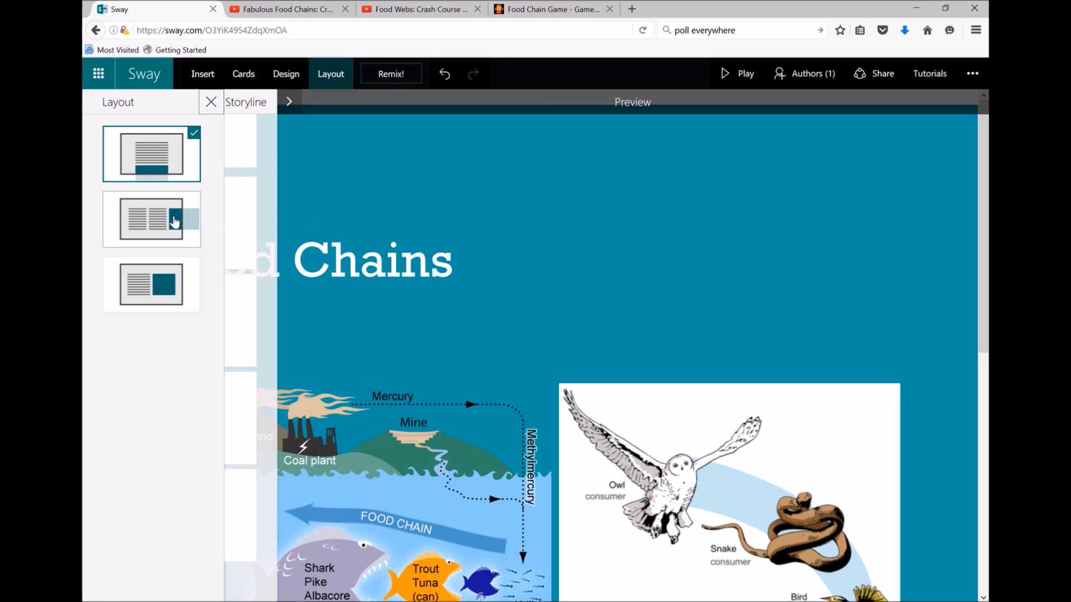
click(151, 219)
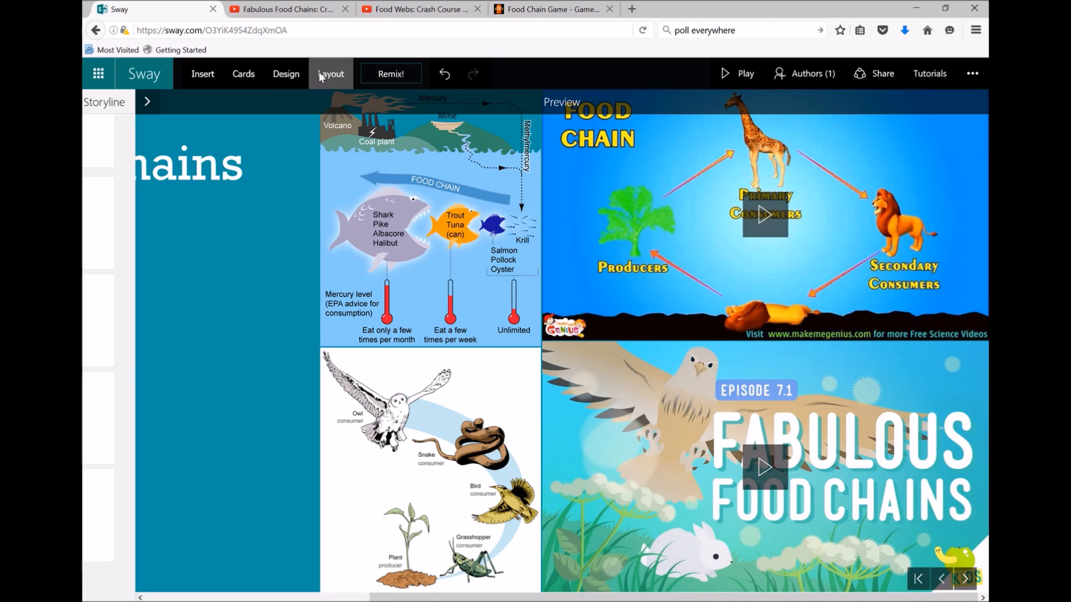
click(330, 73)
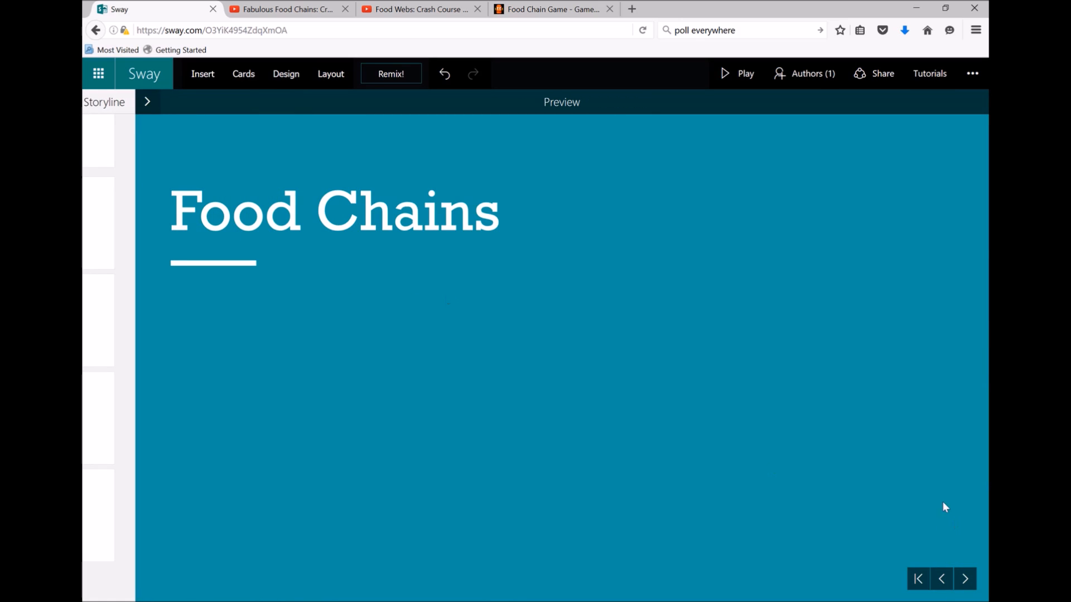
mouse_move(965, 578)
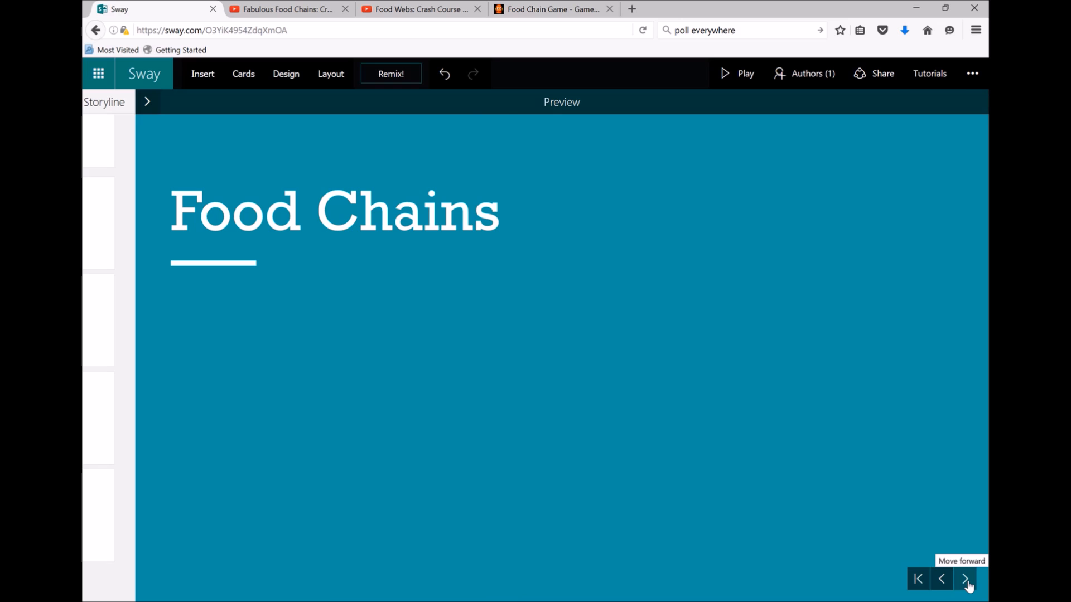
click(965, 579)
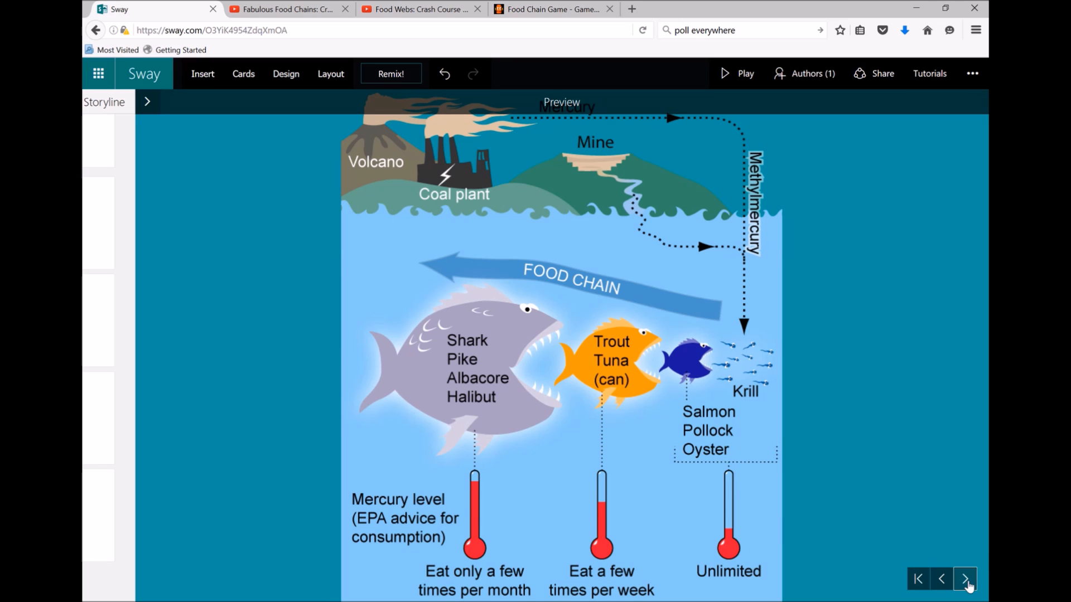
click(964, 579)
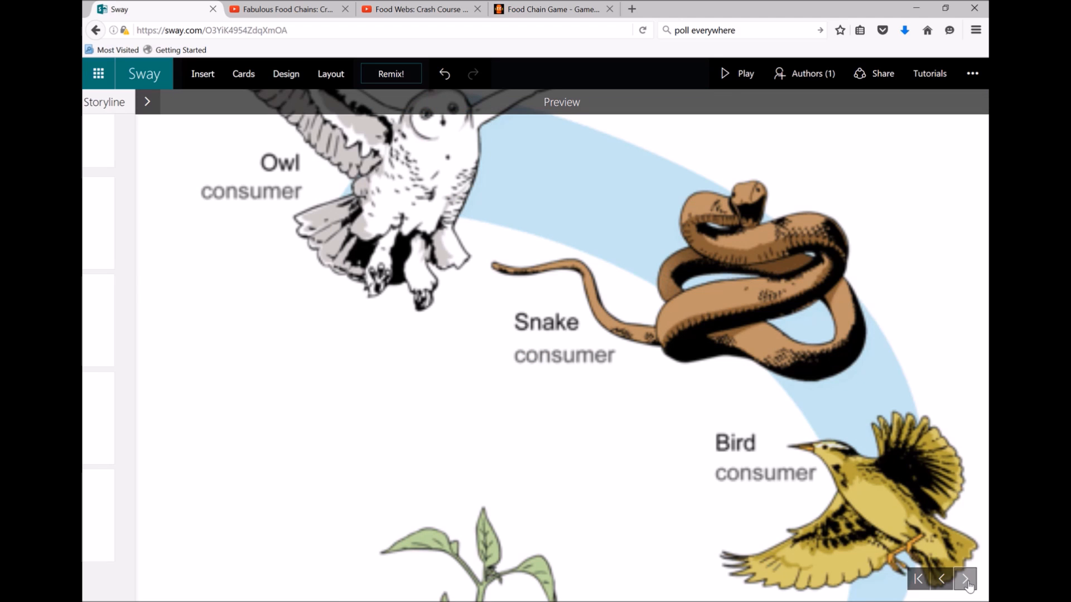
click(965, 578)
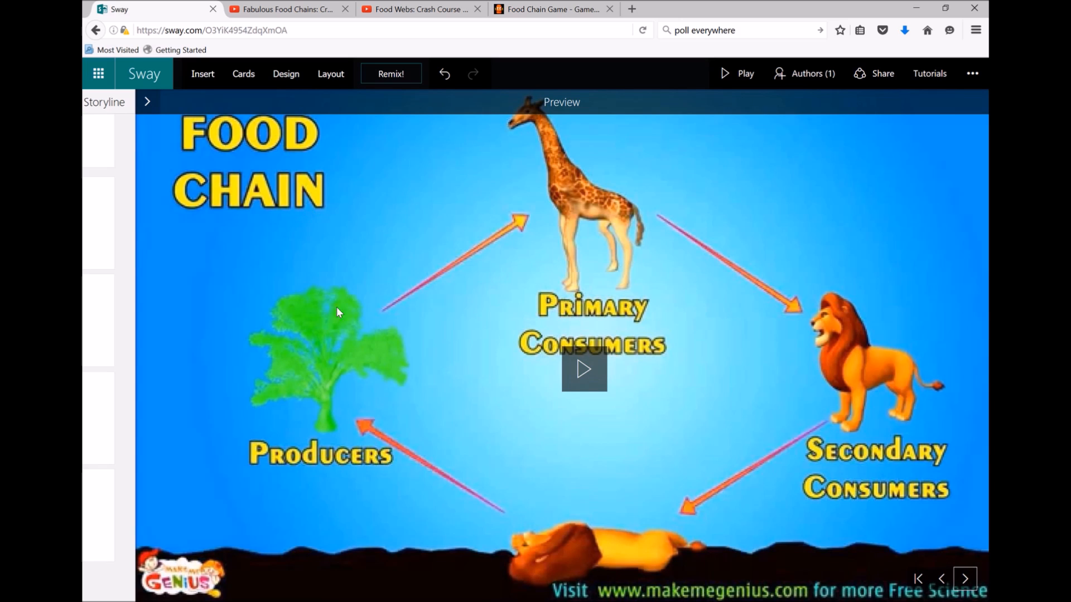
click(329, 74)
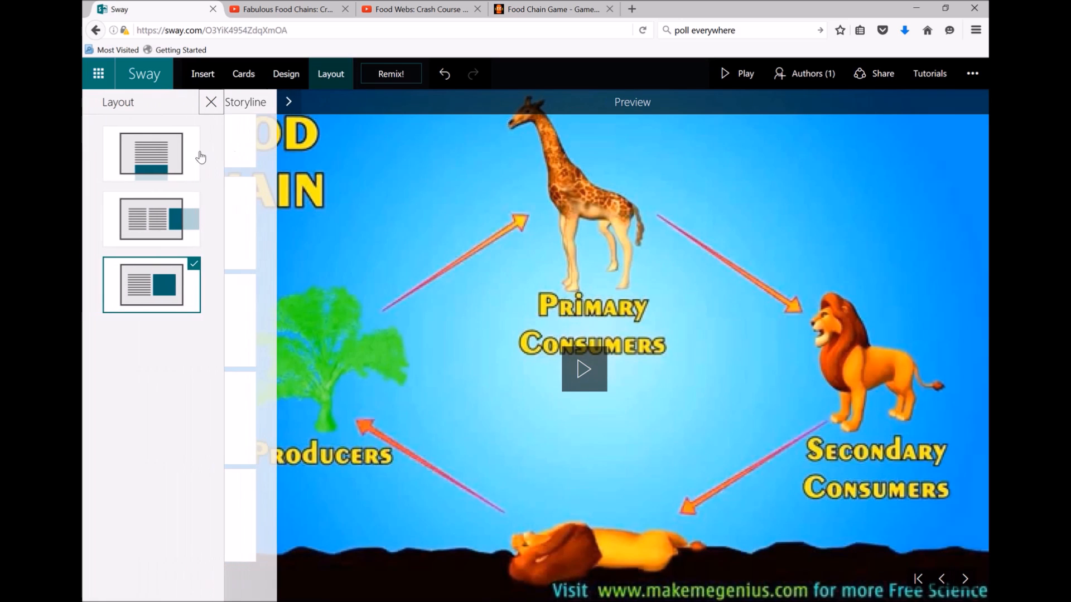
click(152, 154)
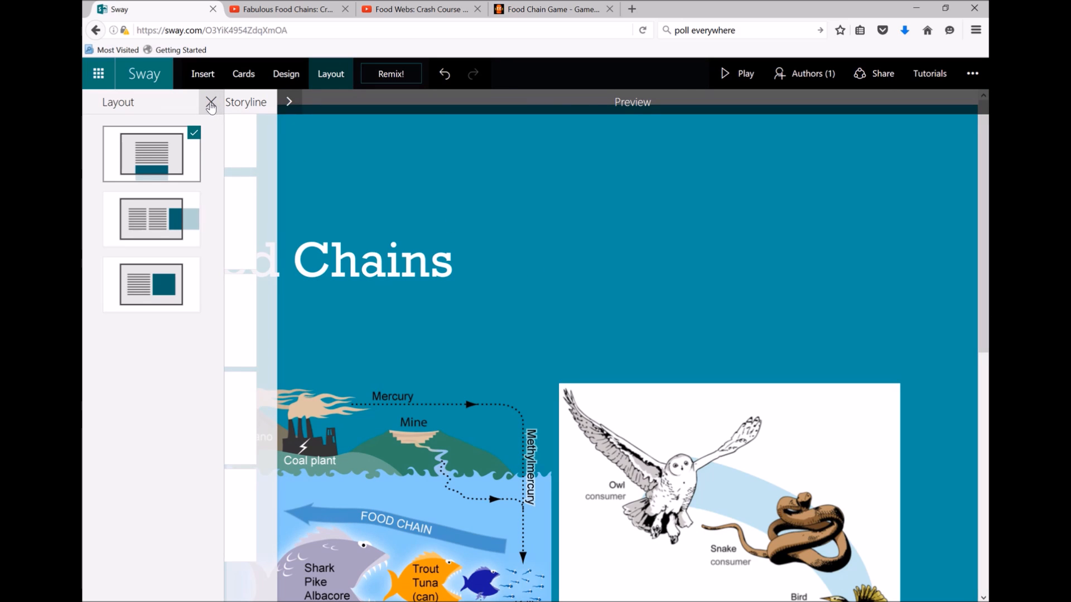
click(243, 73)
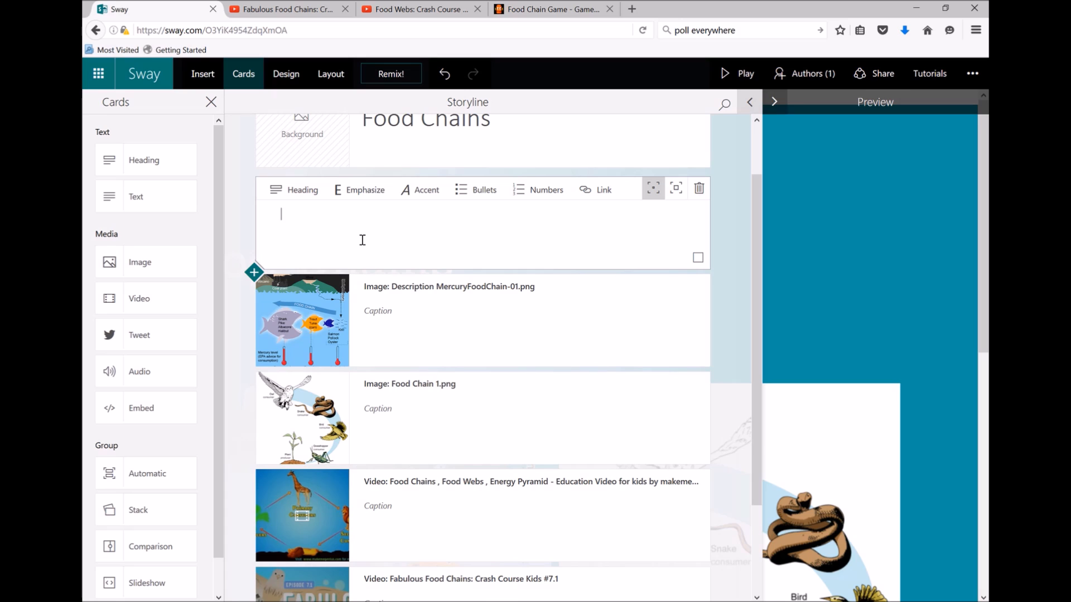
Step: Type 'Watch the videos and answer the questions.' into the new text card
text(Watch the vid)
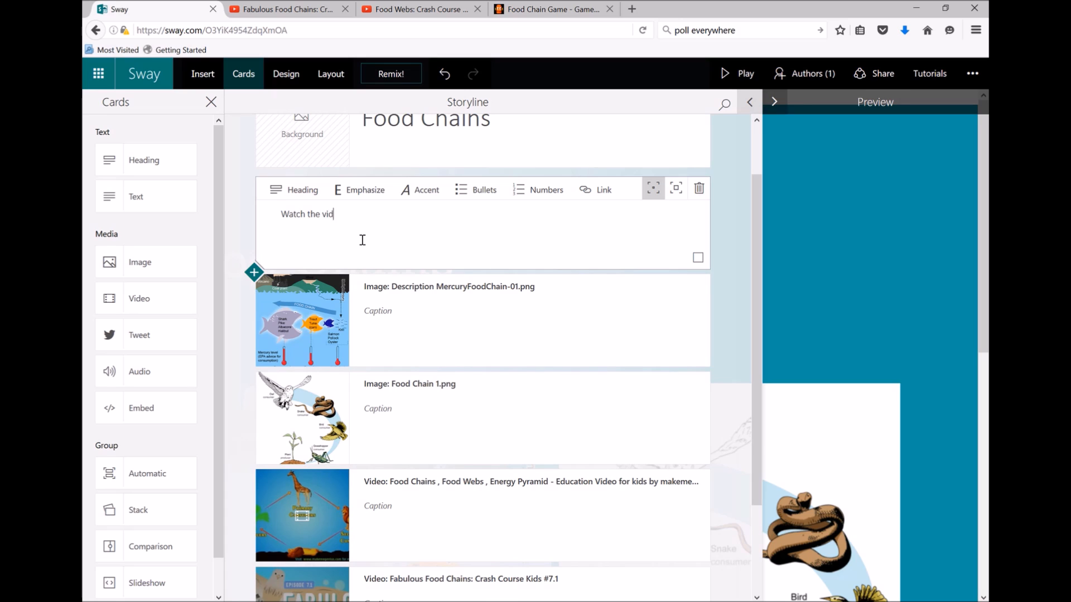
text(eos and answer these questions)
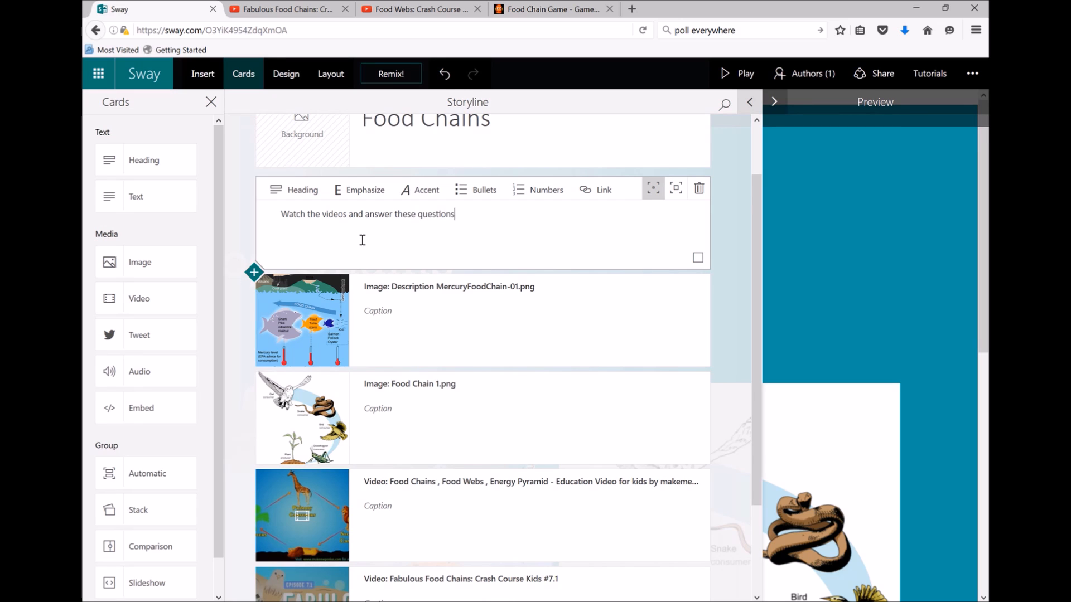
text(.)
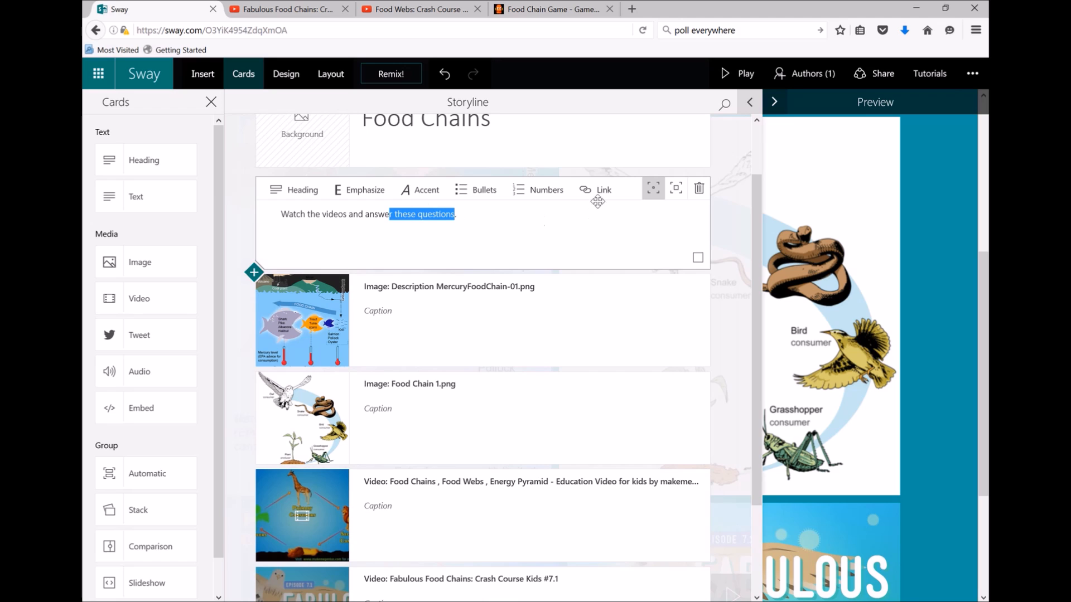
click(596, 189)
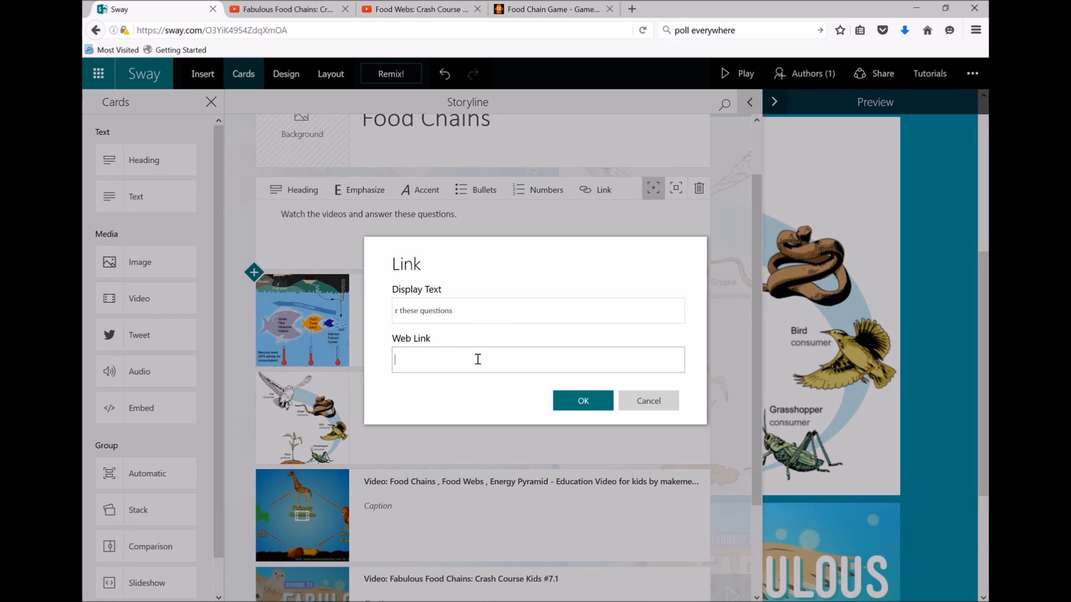
click(648, 400)
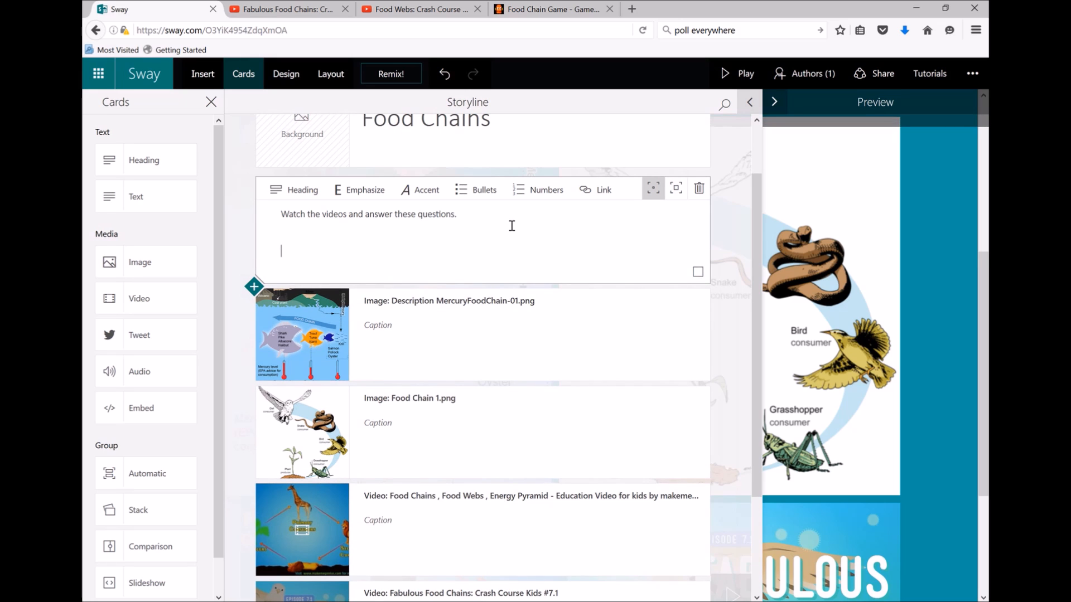
Step: Add 'And play this game' to the instructions and bring up BrainPOP's Food Chain Game
text(And play)
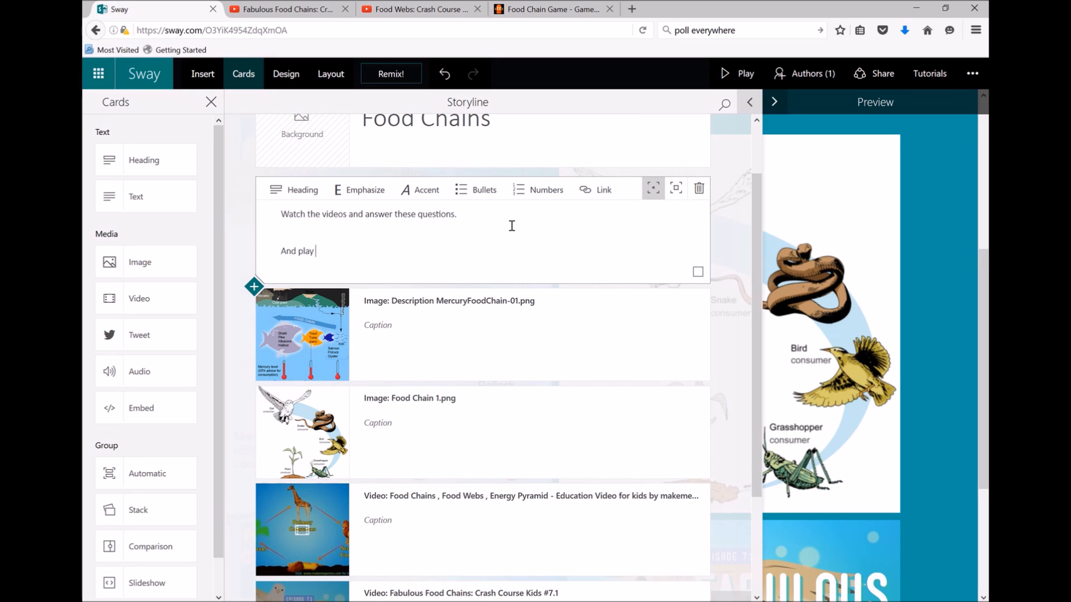
text(this ga)
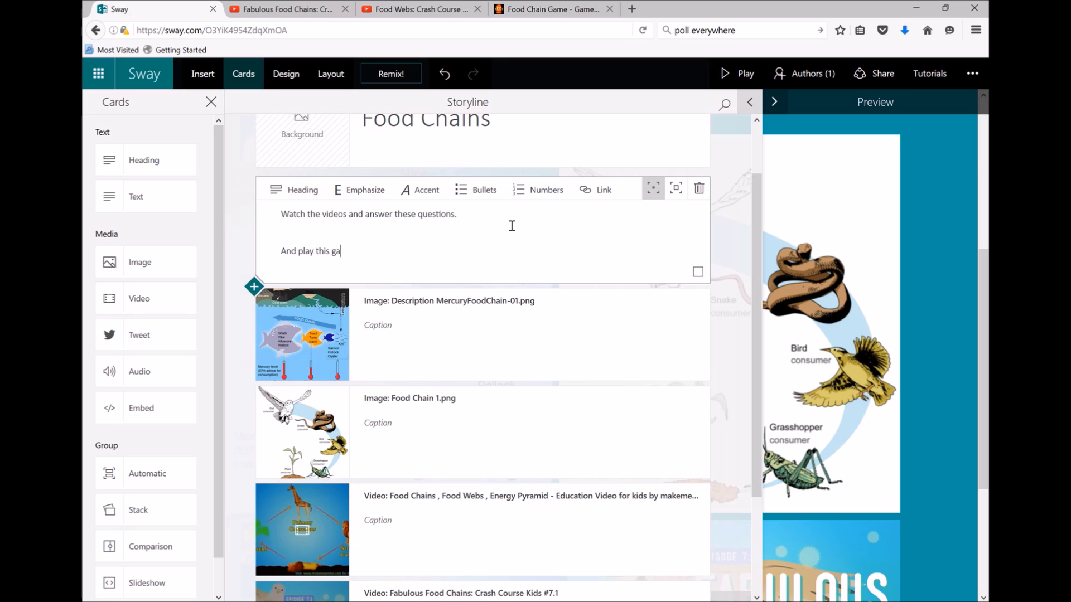
click(550, 9)
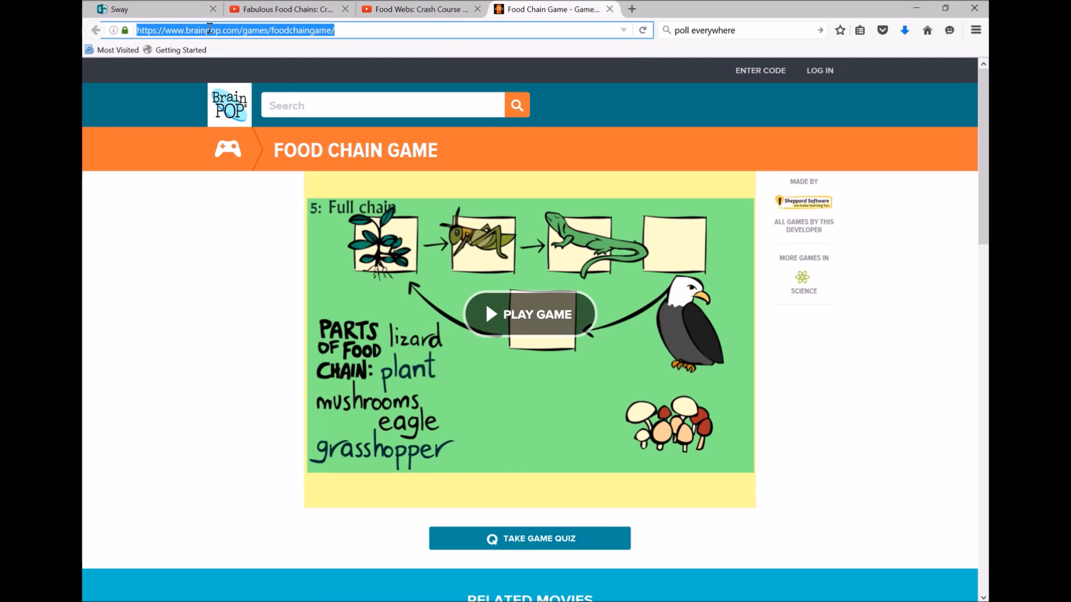
mouse_move(603, 370)
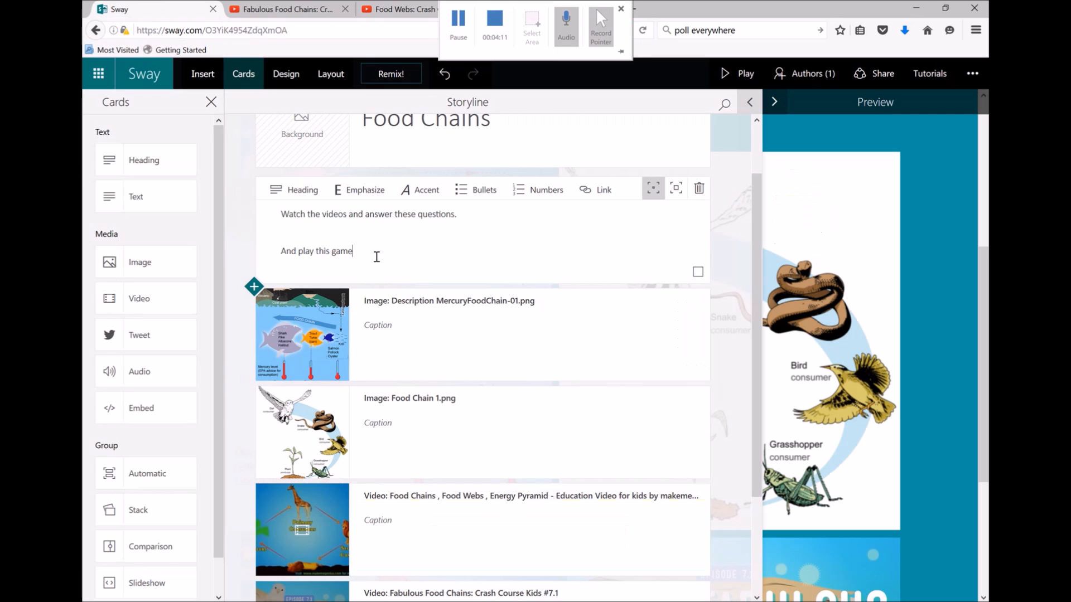
double_click(314, 250)
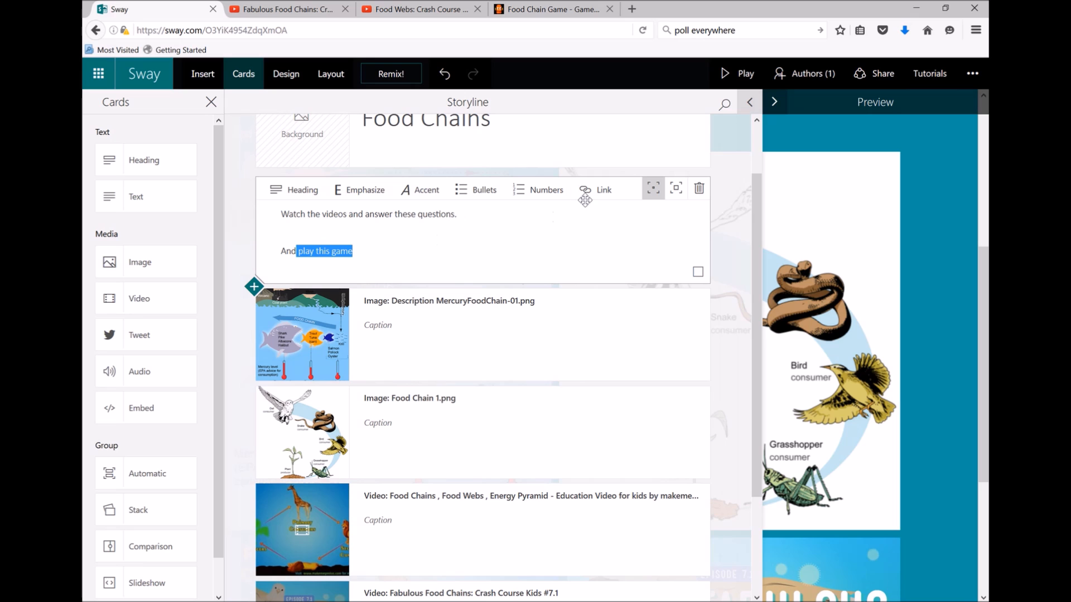
click(596, 190)
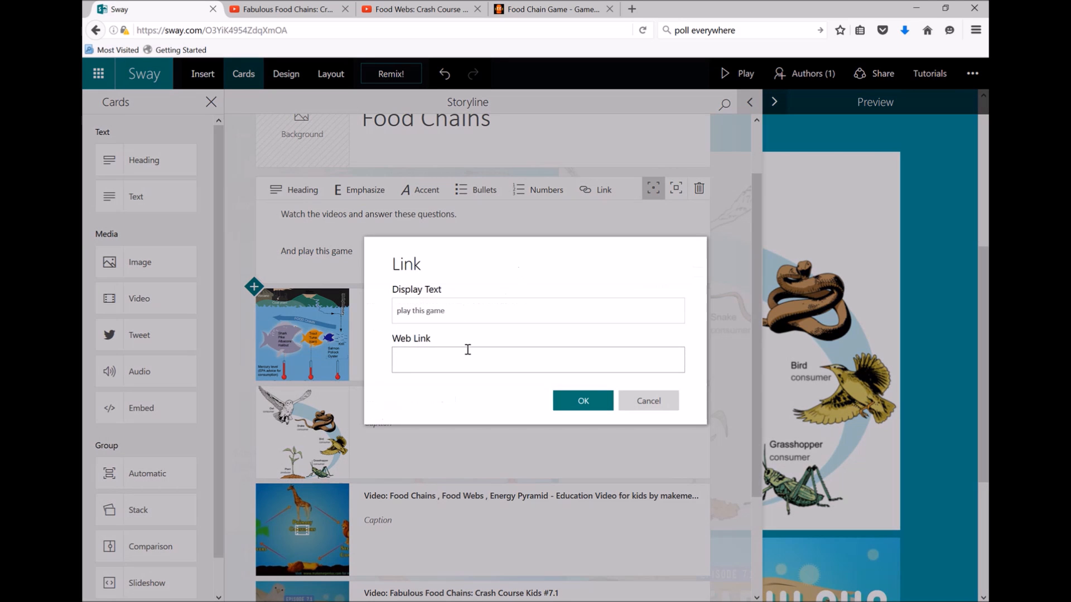
text(https://www.brainpop.com/games/foodchaingame/)
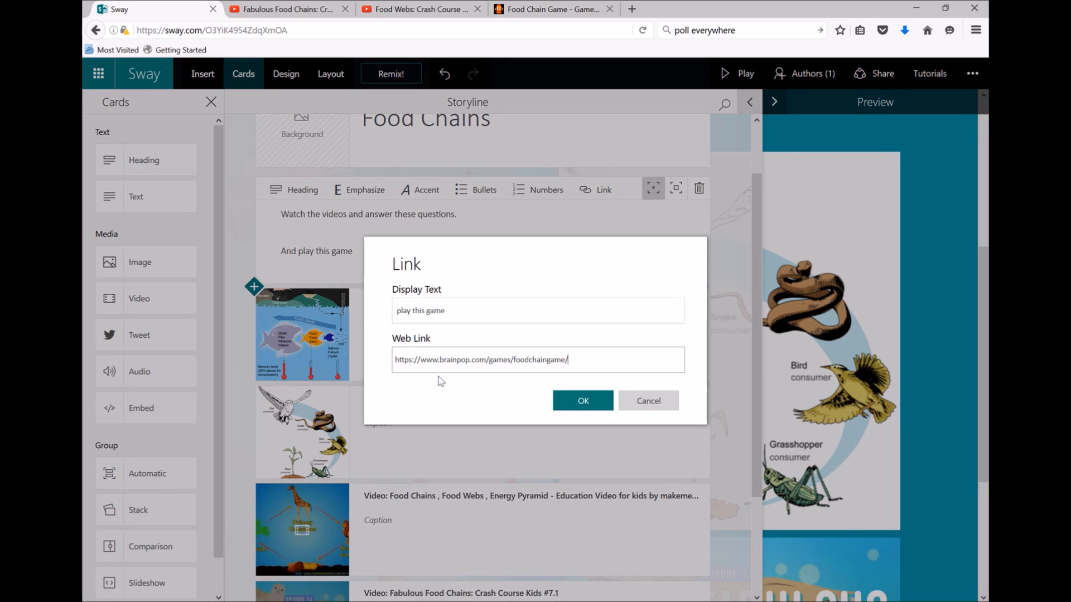
click(582, 401)
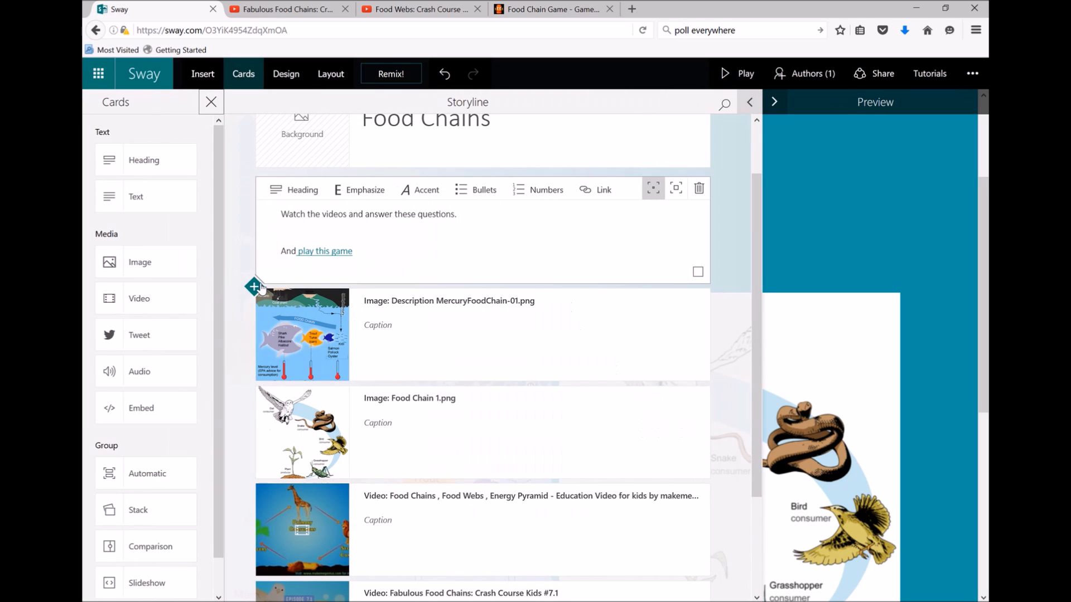
mouse_move(183, 242)
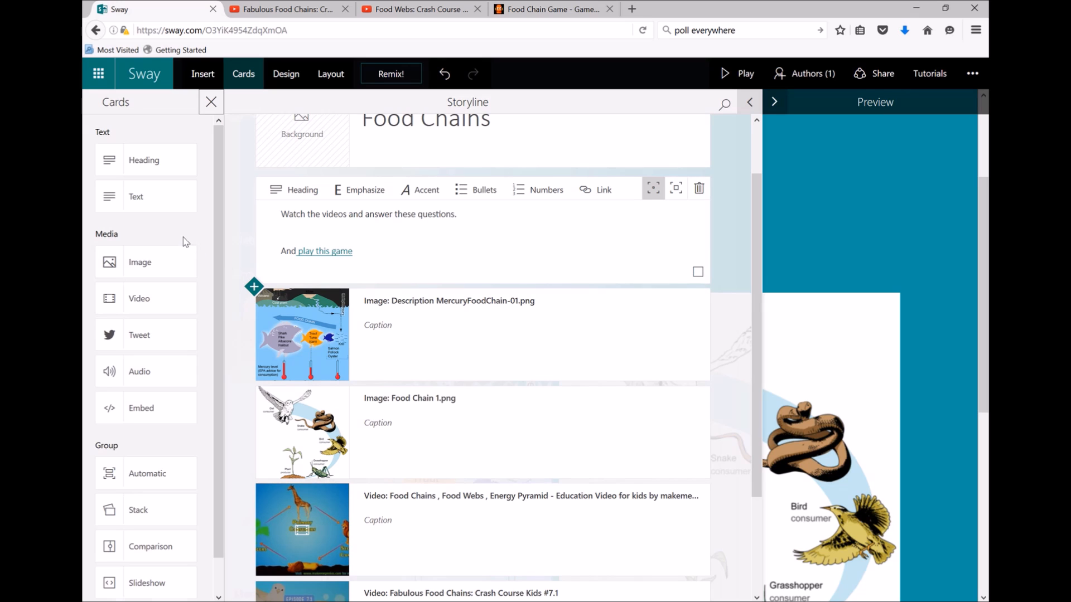
Step: Stack the owl and mercury food chain images in a group below the instructions, then preview
scroll(down, 3)
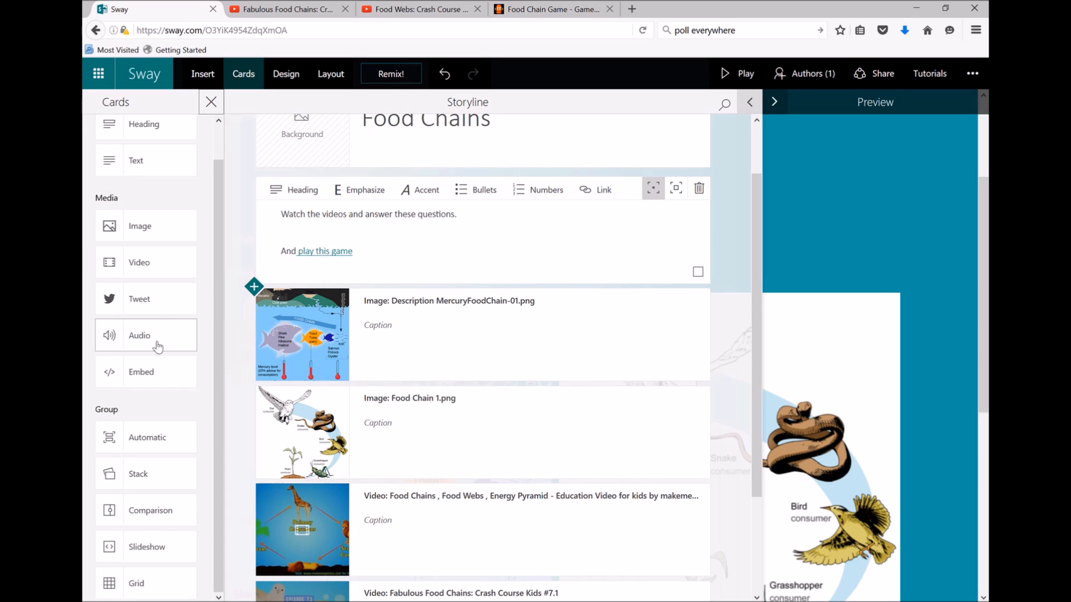
mouse_move(181, 362)
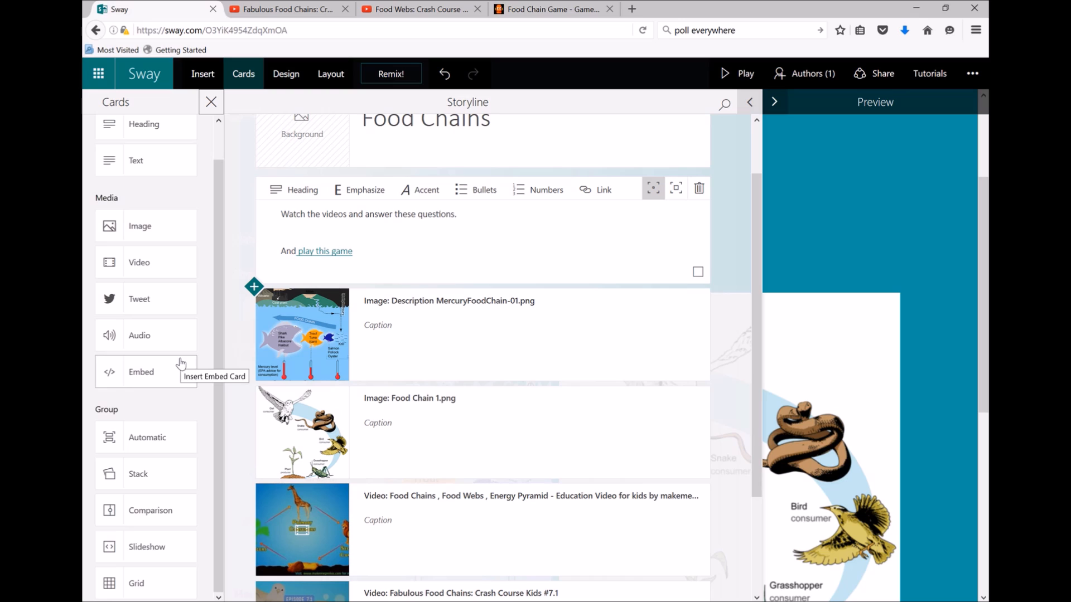
mouse_move(158, 447)
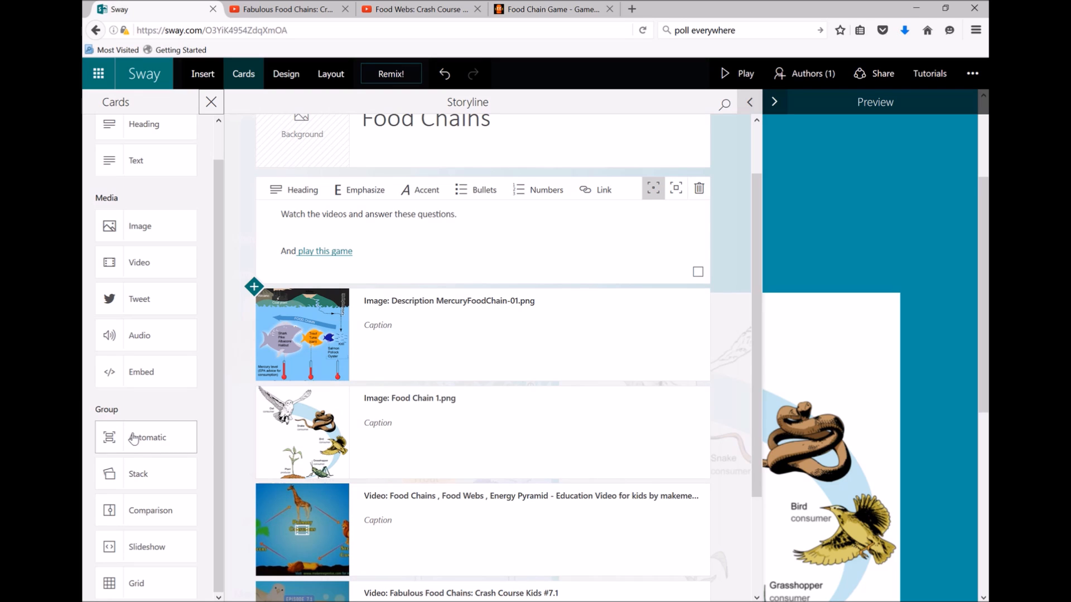
mouse_move(130, 447)
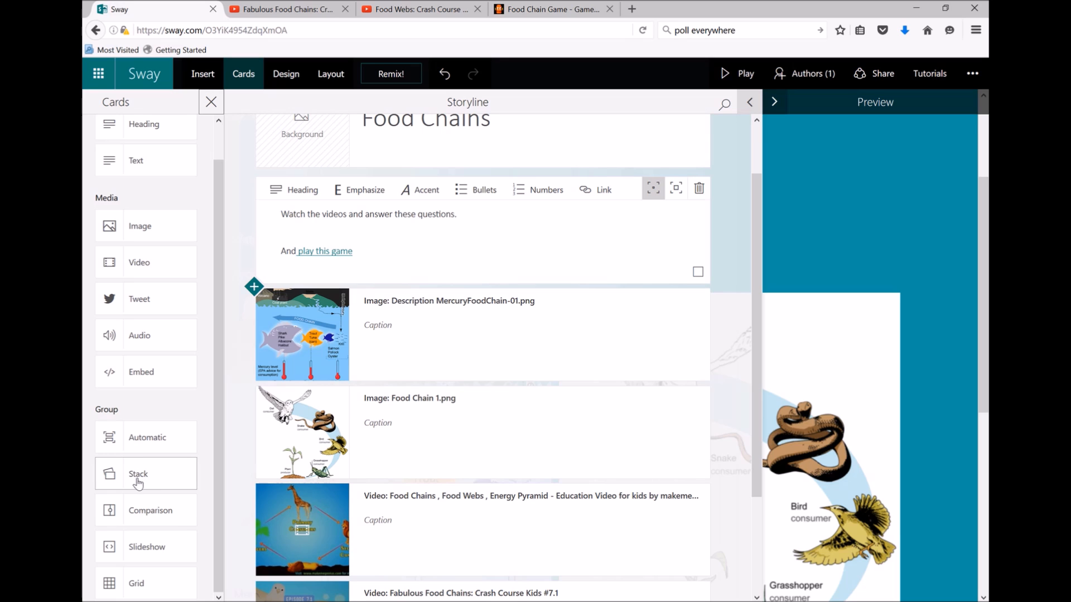
click(138, 474)
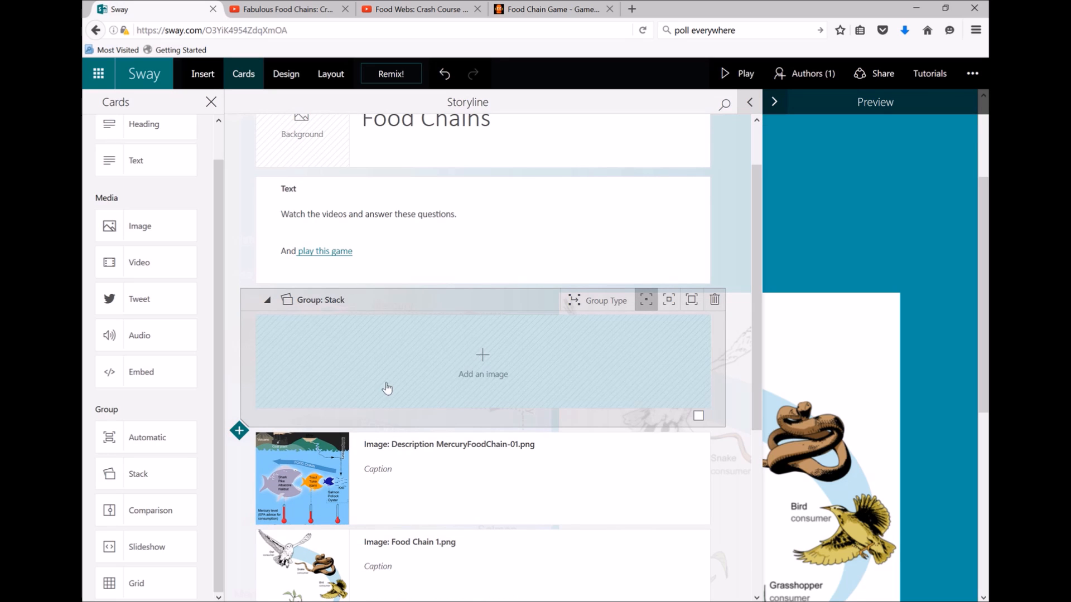
click(302, 478)
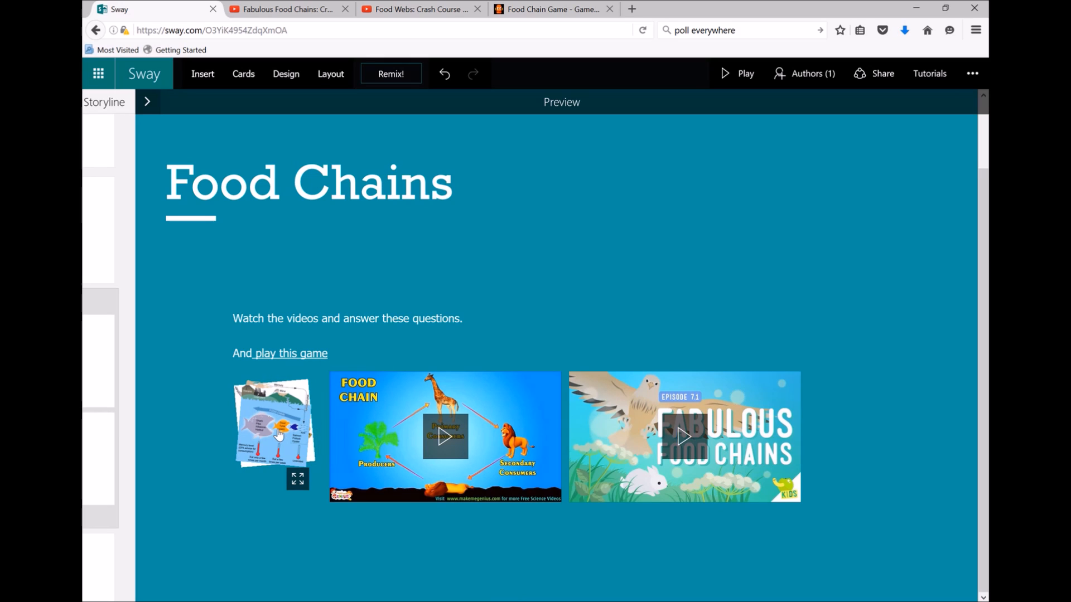
mouse_move(213, 432)
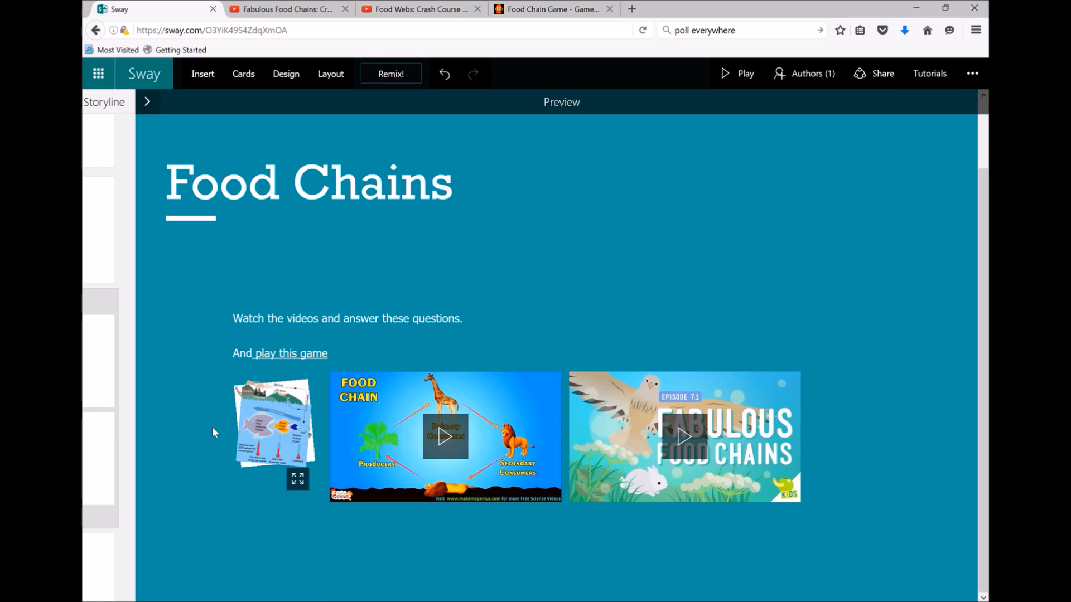
click(243, 74)
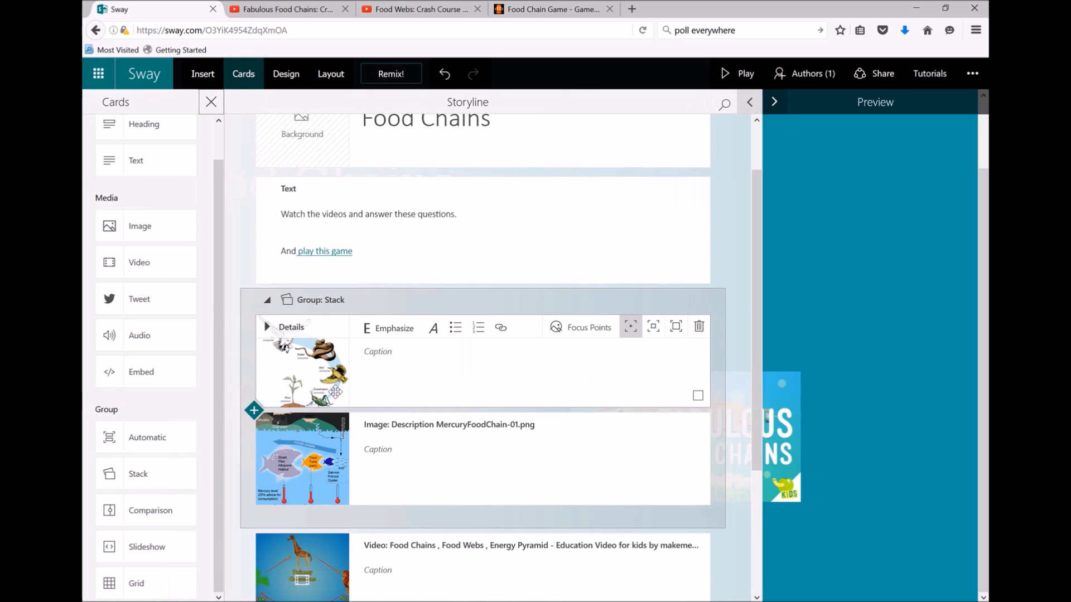
Step: Scroll the preview to check the two food chain images now sitting side by side
scroll(down, 3)
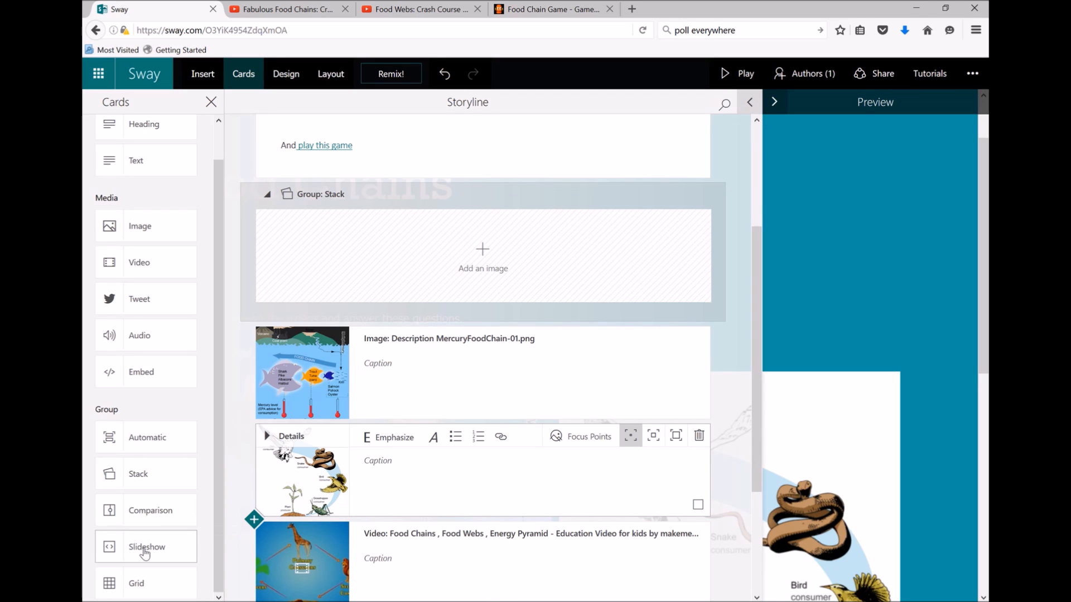
mouse_move(145, 510)
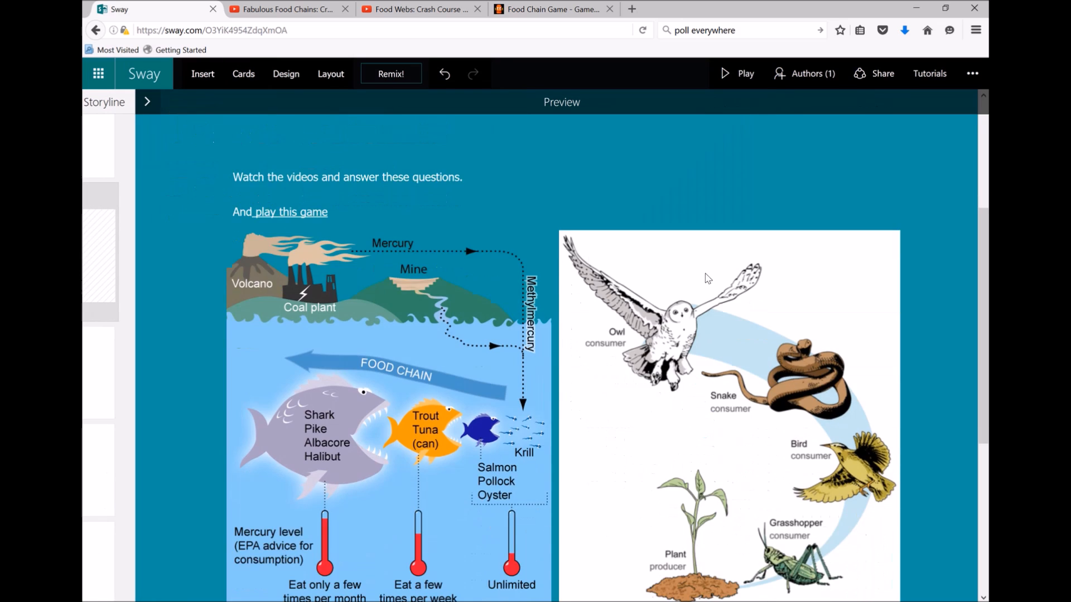
scroll(down, 3)
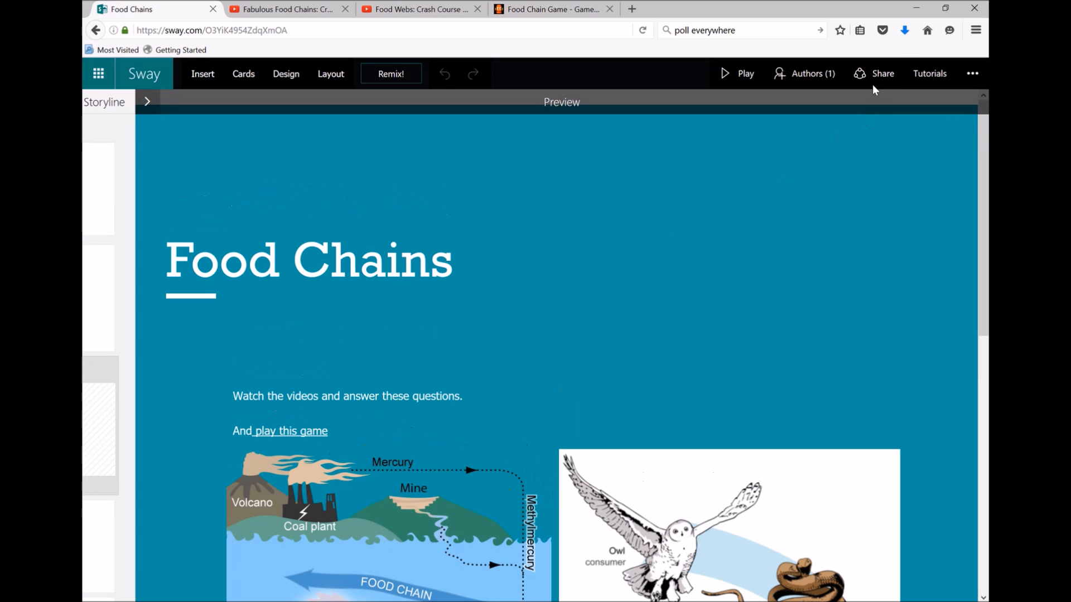
Step: Open the Share panel, briefly change the sharing audience, then restore the original one
click(882, 73)
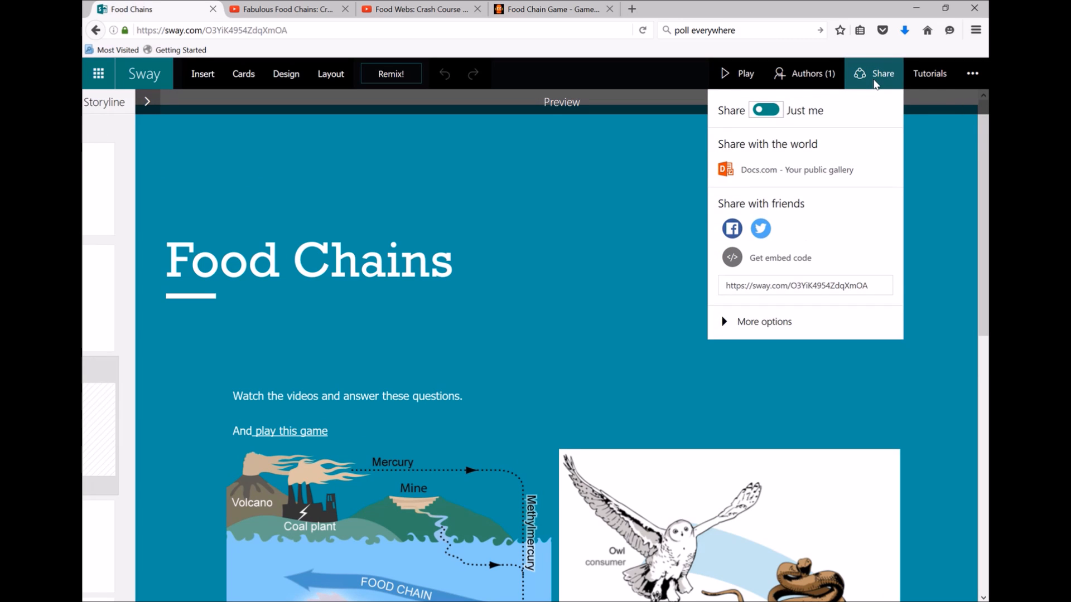
click(765, 109)
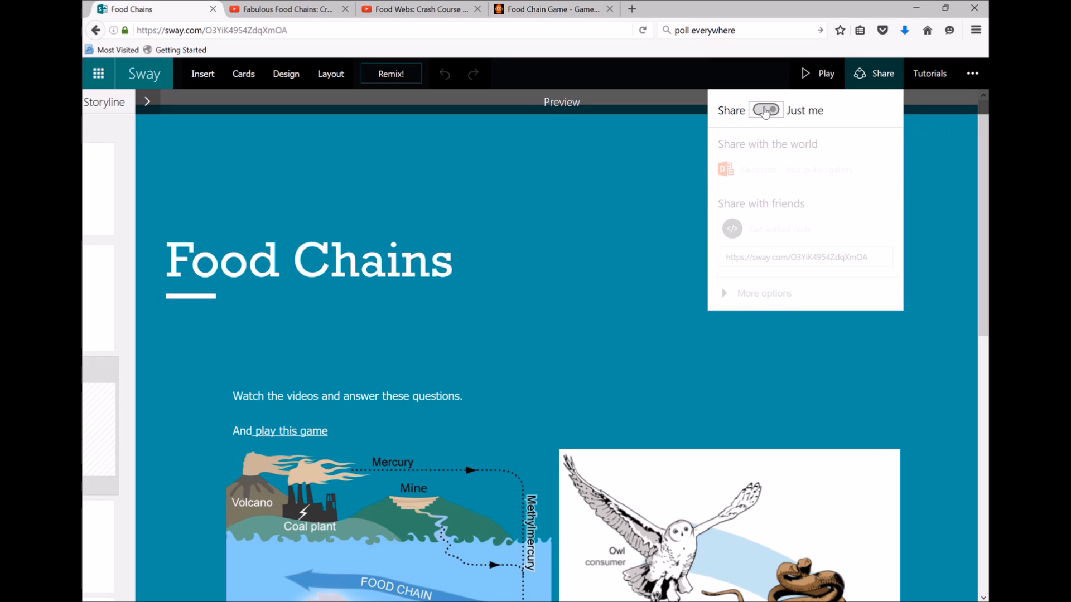
click(765, 109)
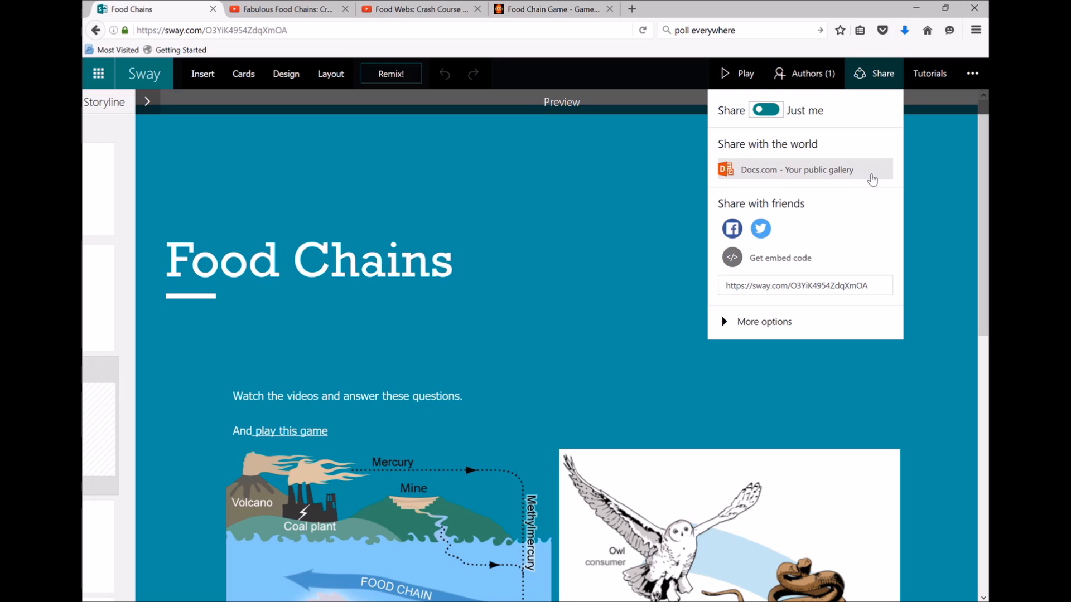
click(804, 285)
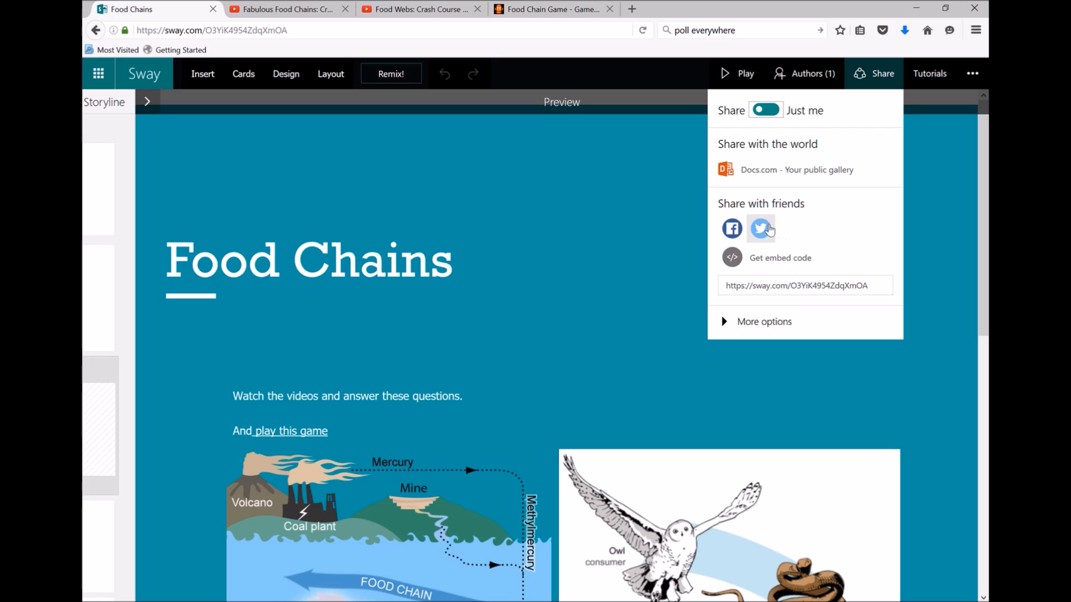
mouse_move(748, 235)
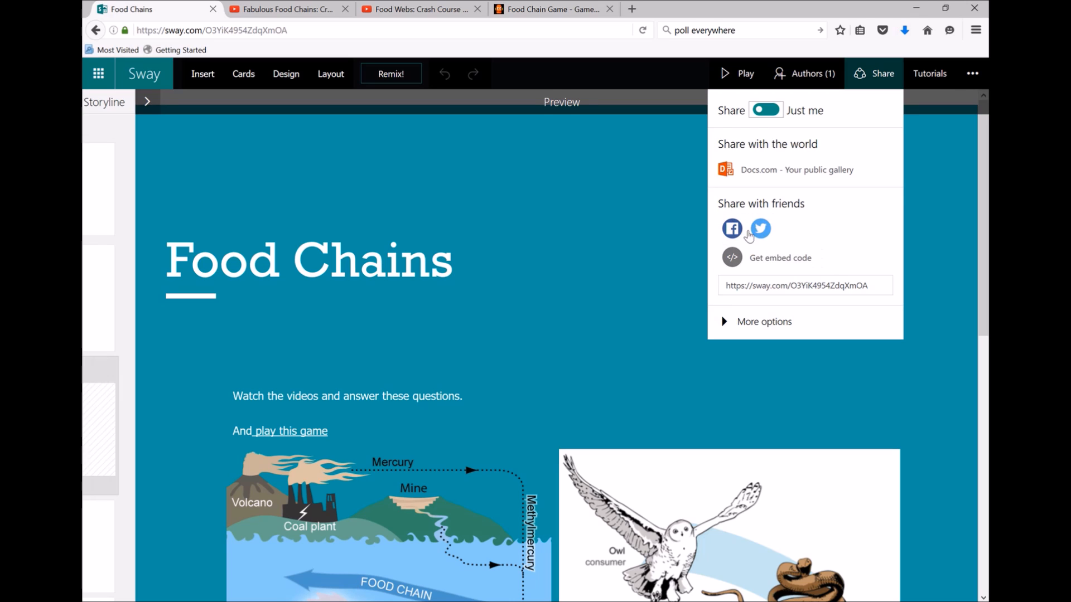
Step: Under More options, let viewers change the Sway's layout, then close the Share panel
click(764, 322)
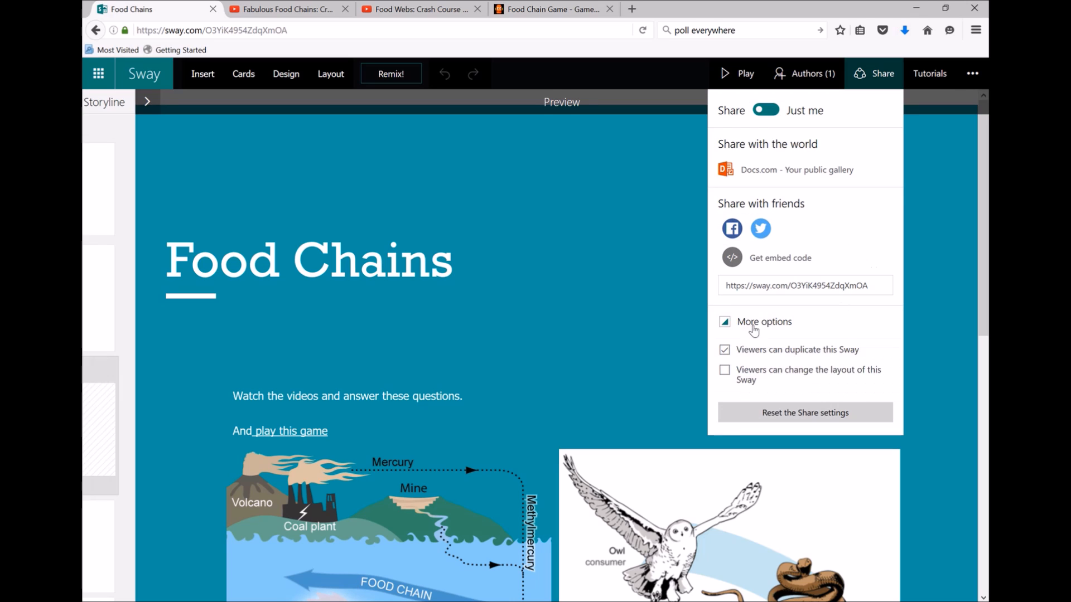
click(724, 350)
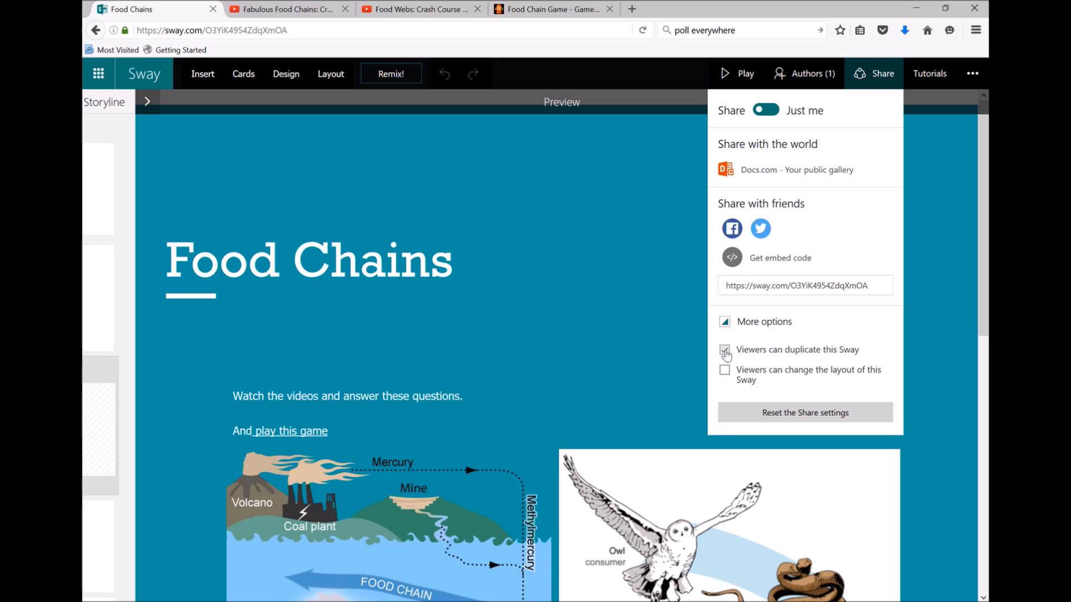
click(724, 349)
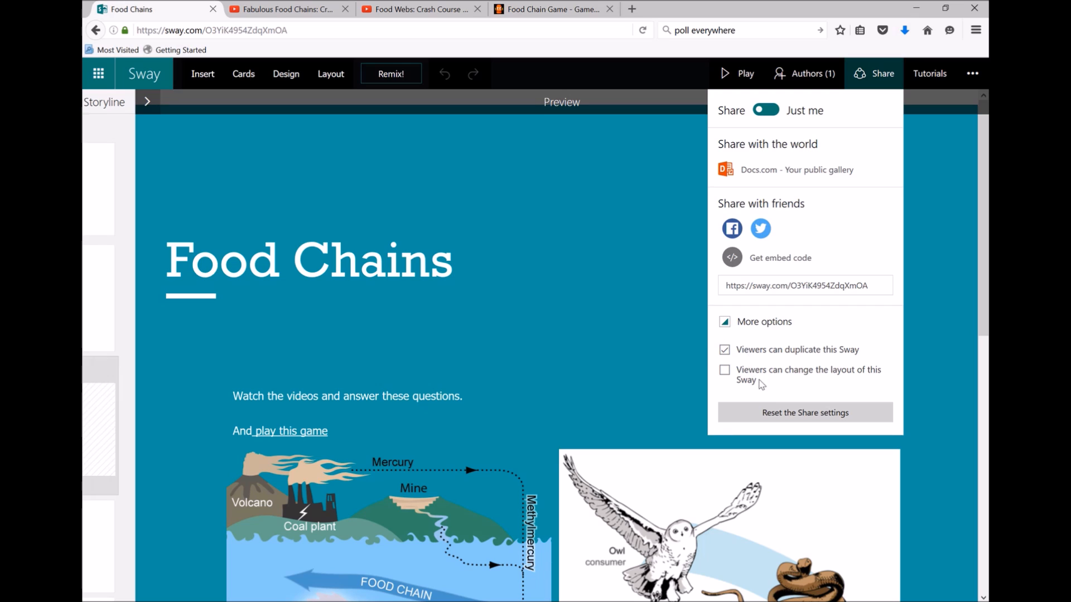
mouse_move(832, 381)
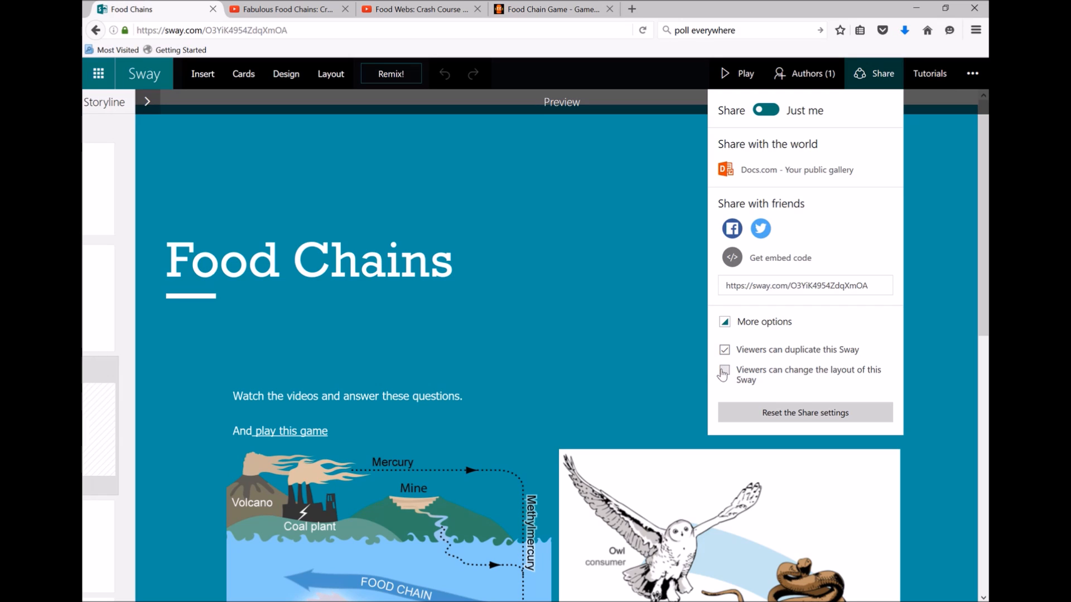
click(724, 370)
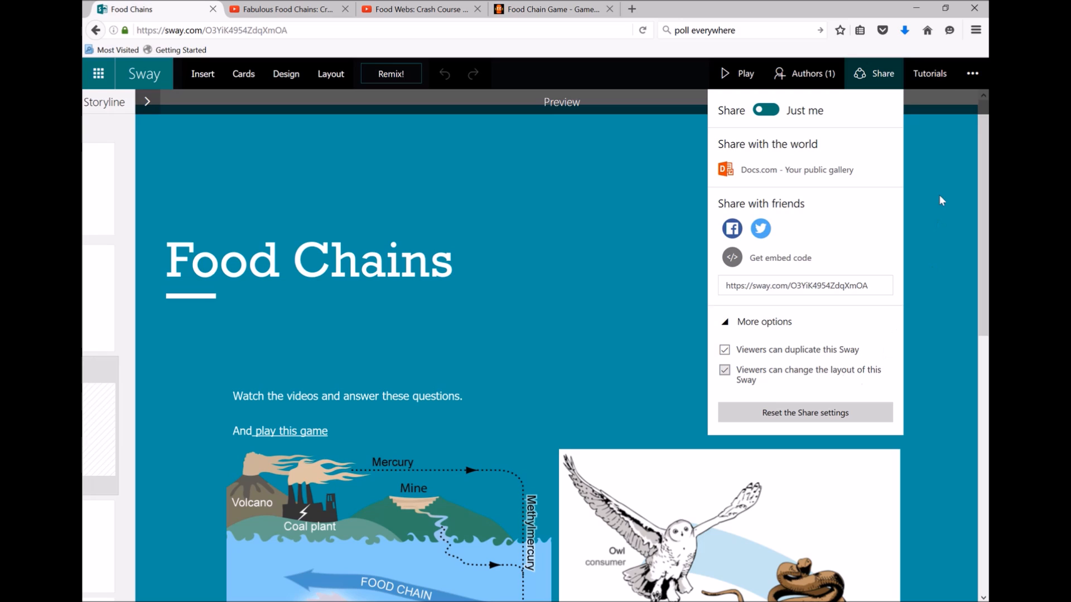
click(882, 73)
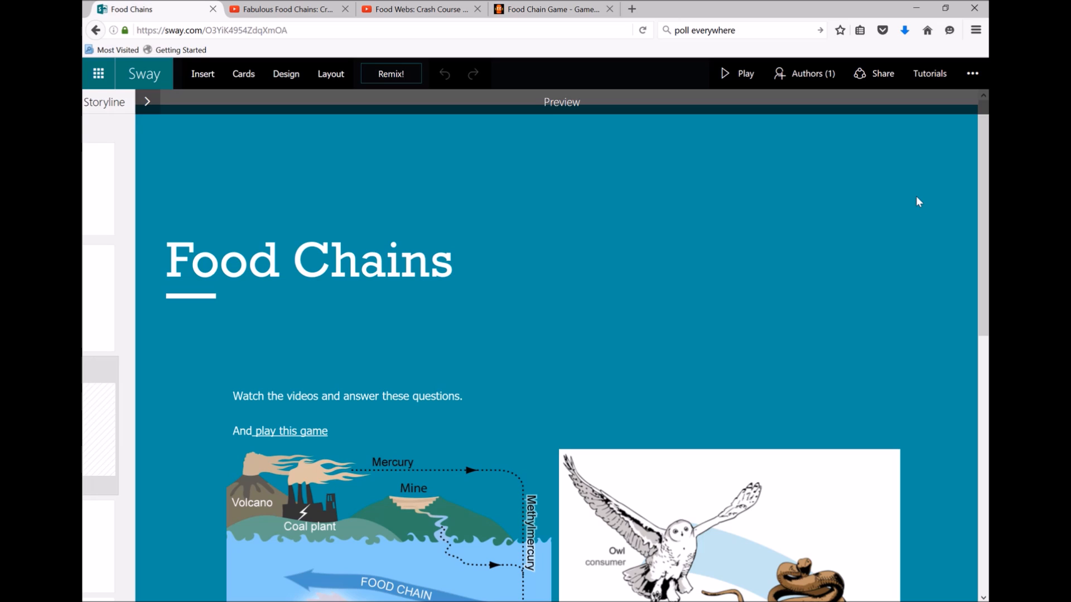
mouse_move(636, 213)
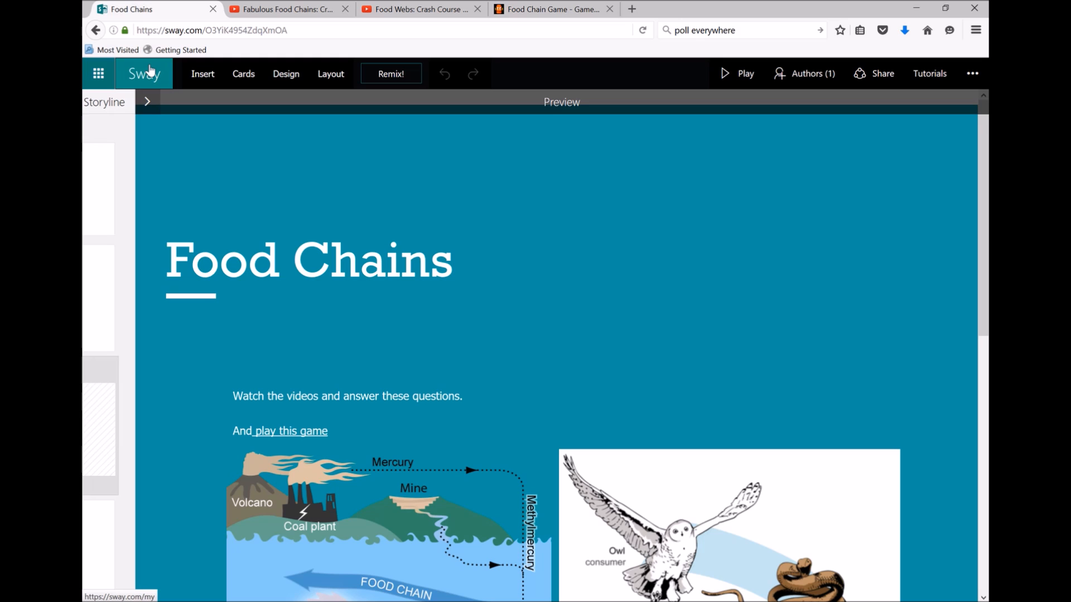
Step: Return to My Sways and page through more of the Start from a template options
click(144, 73)
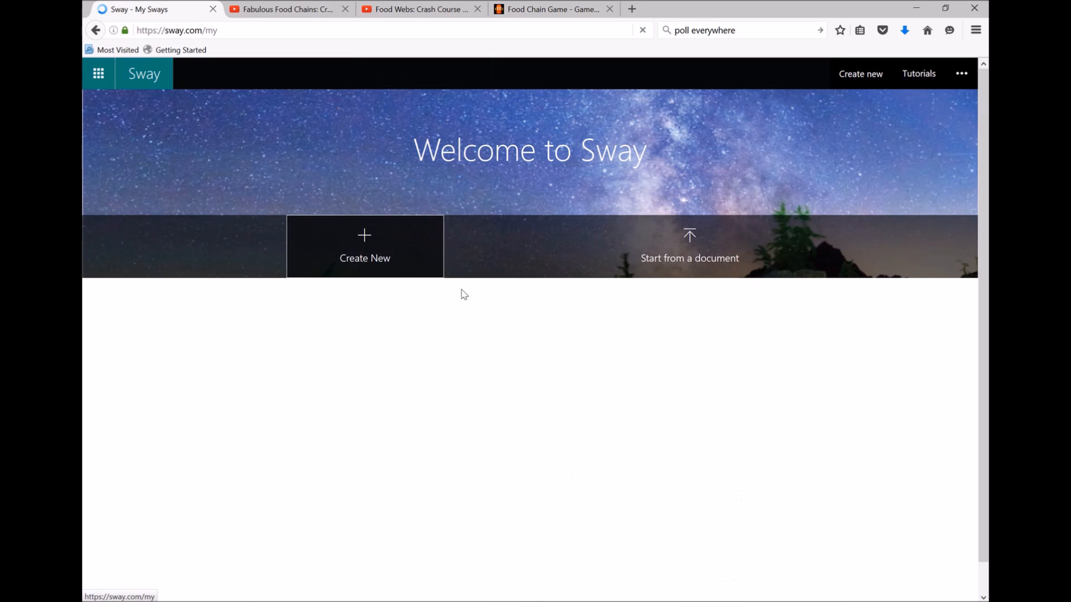
scroll(down, 3)
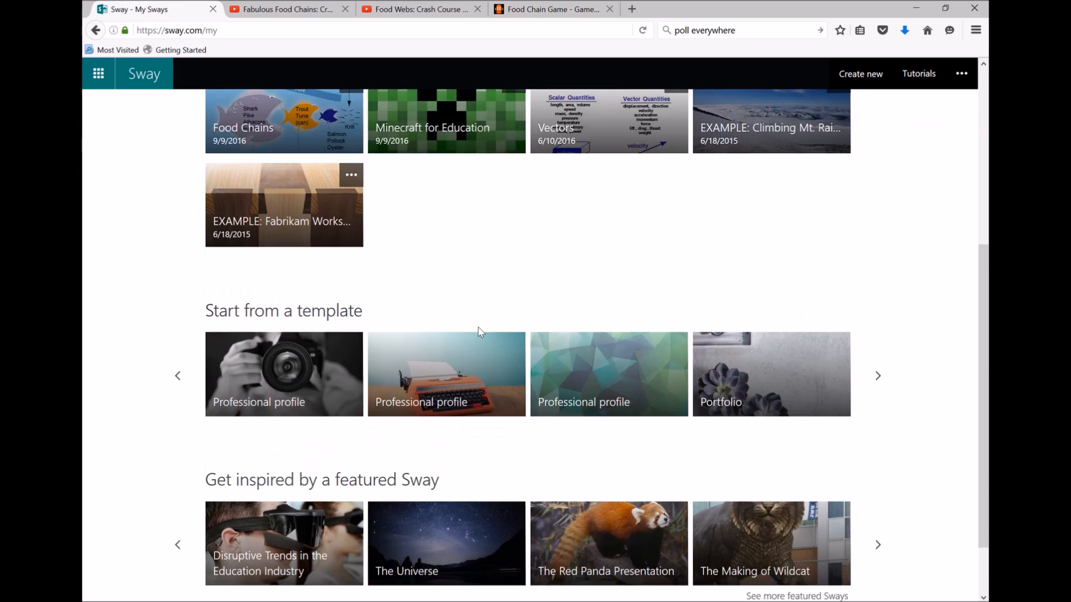
scroll(down, 3)
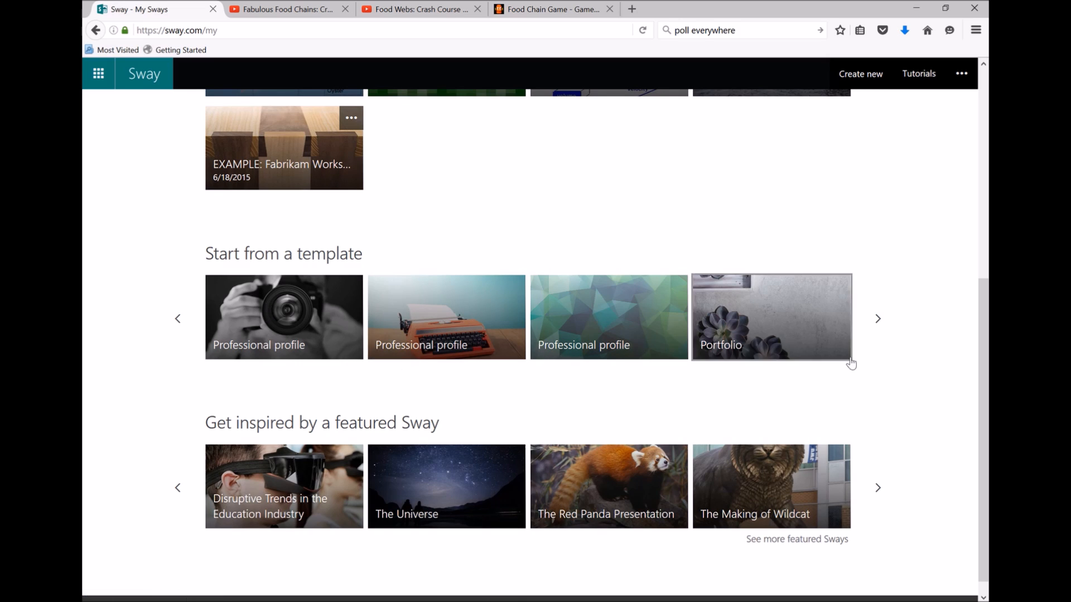
click(877, 319)
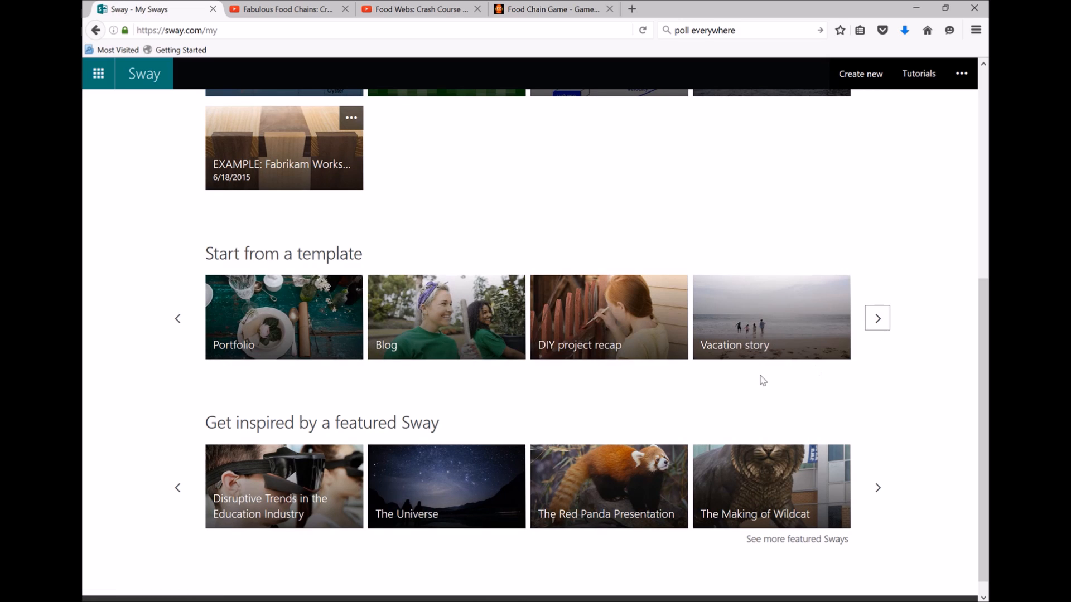
scroll(down, 3)
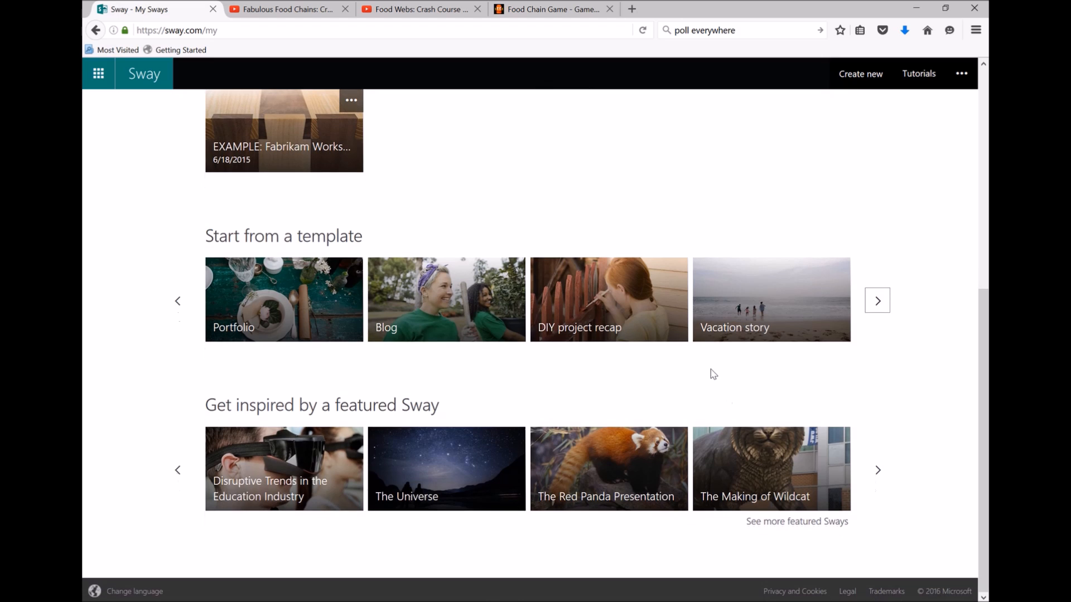
mouse_move(730, 376)
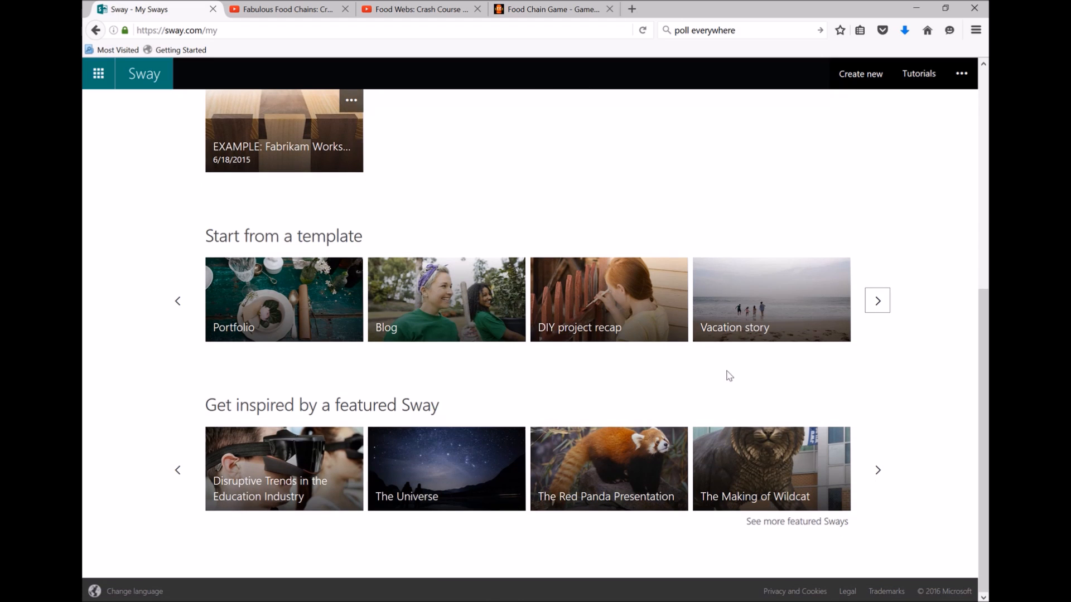